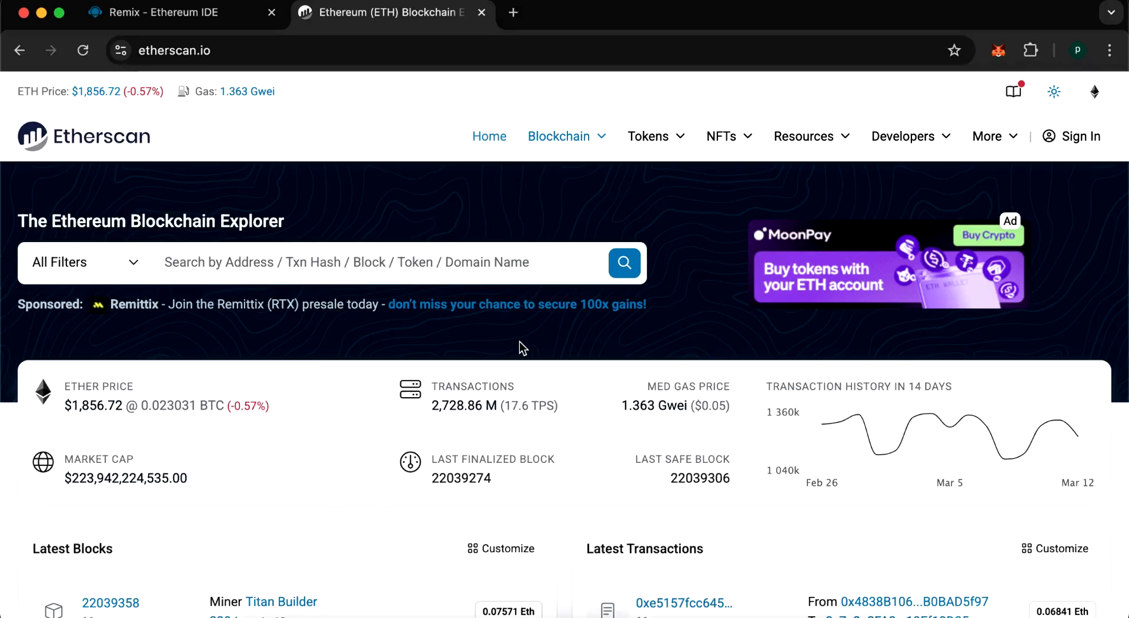
mouse_move(588, 351)
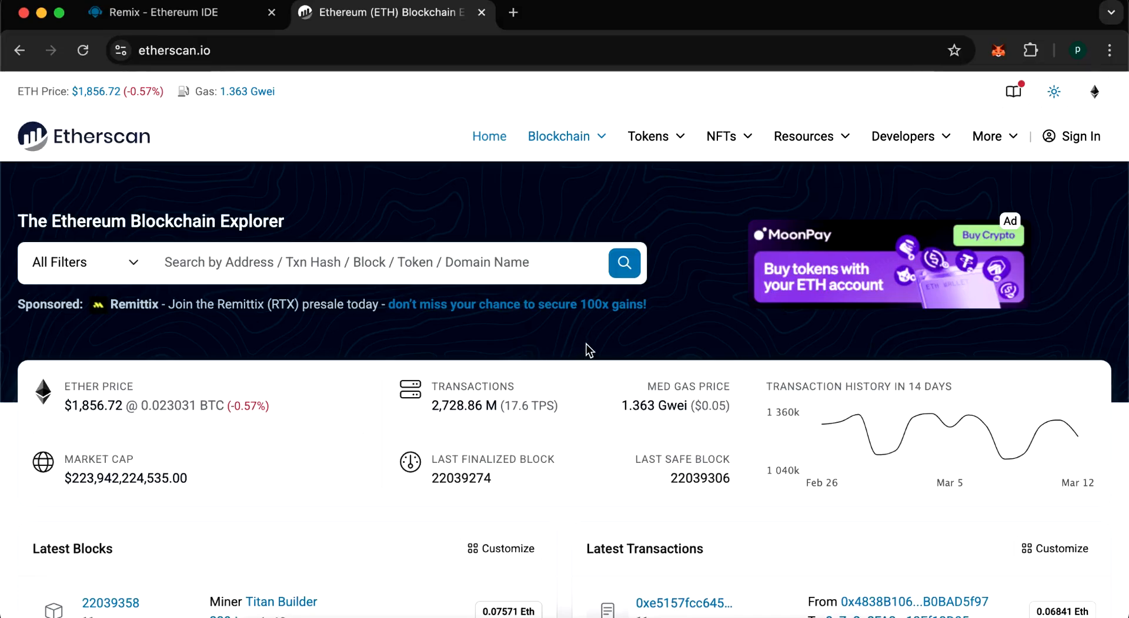
mouse_move(656, 357)
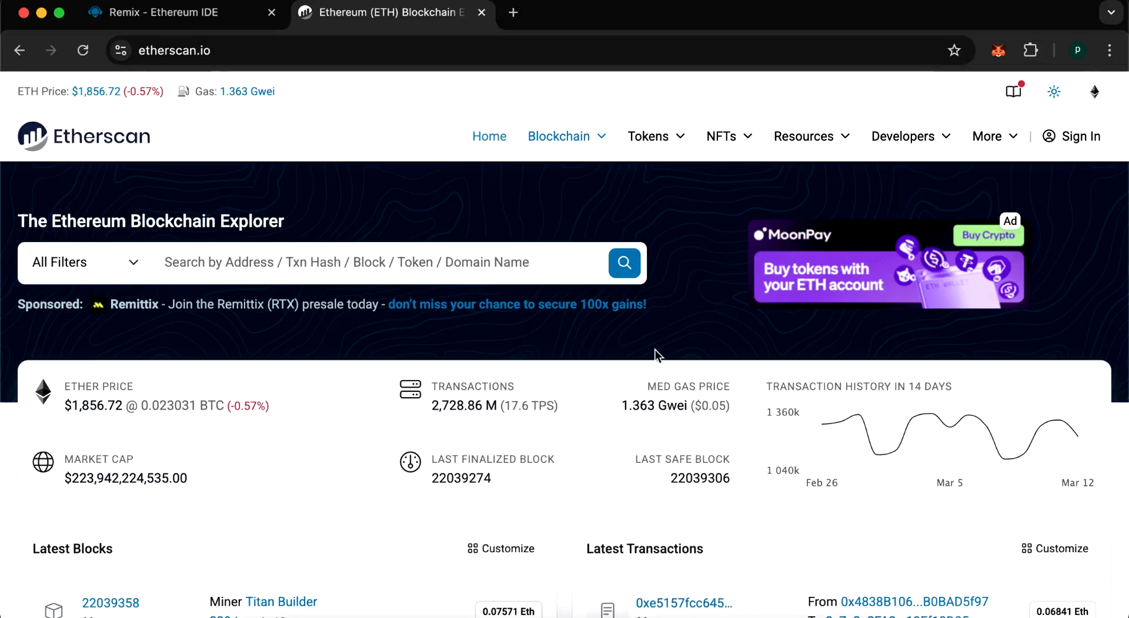
Step: Open the MetaMask wallet showing 0.22 ETH worth about $408
click(998, 50)
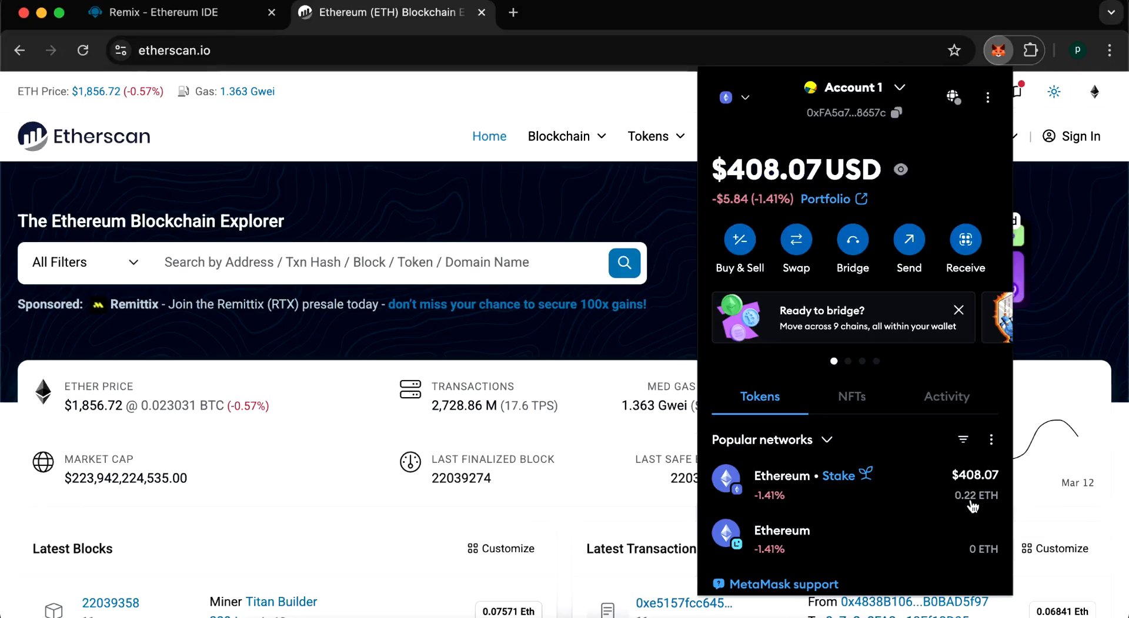
mouse_move(988, 503)
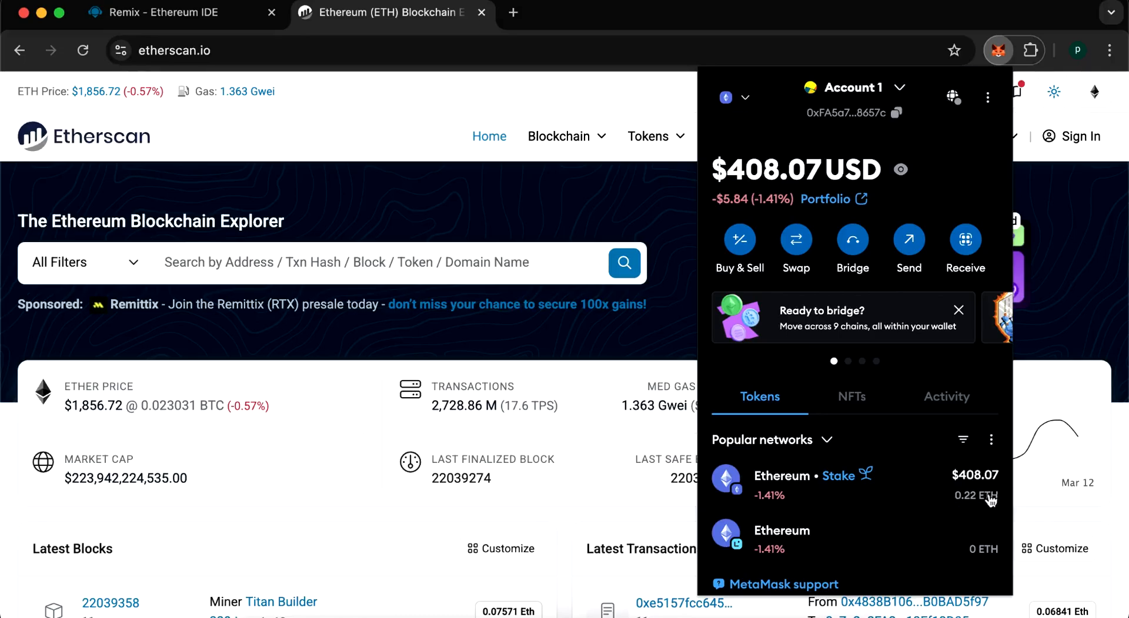
mouse_move(929, 188)
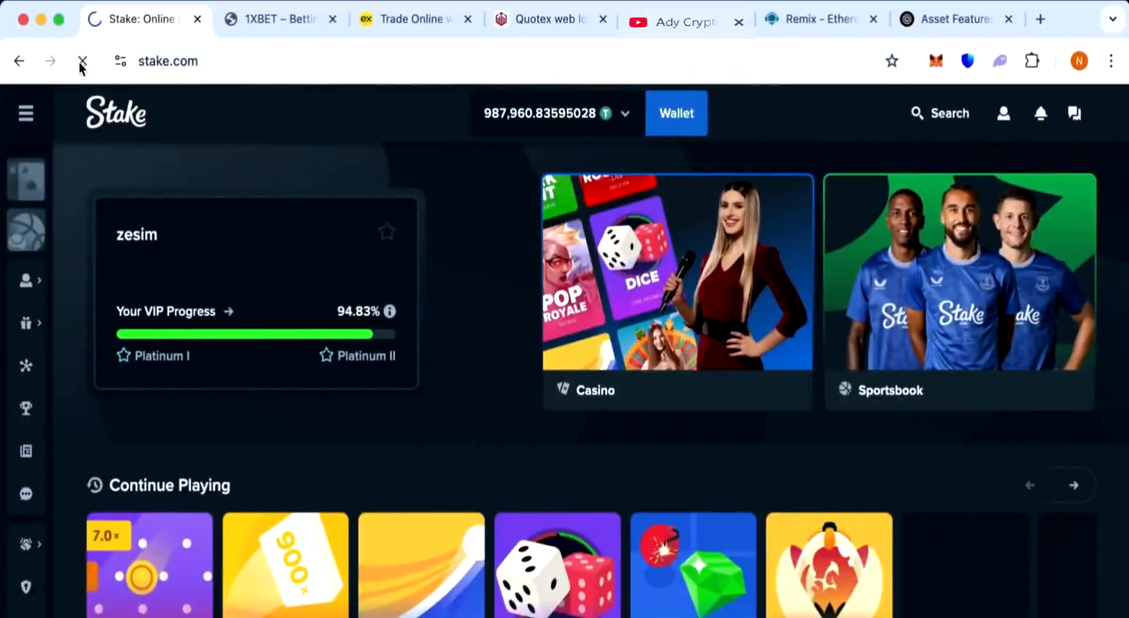
Step: View Stake withdrawal history and the 199,000 USDT withdrawal's Tronscan record
click(82, 61)
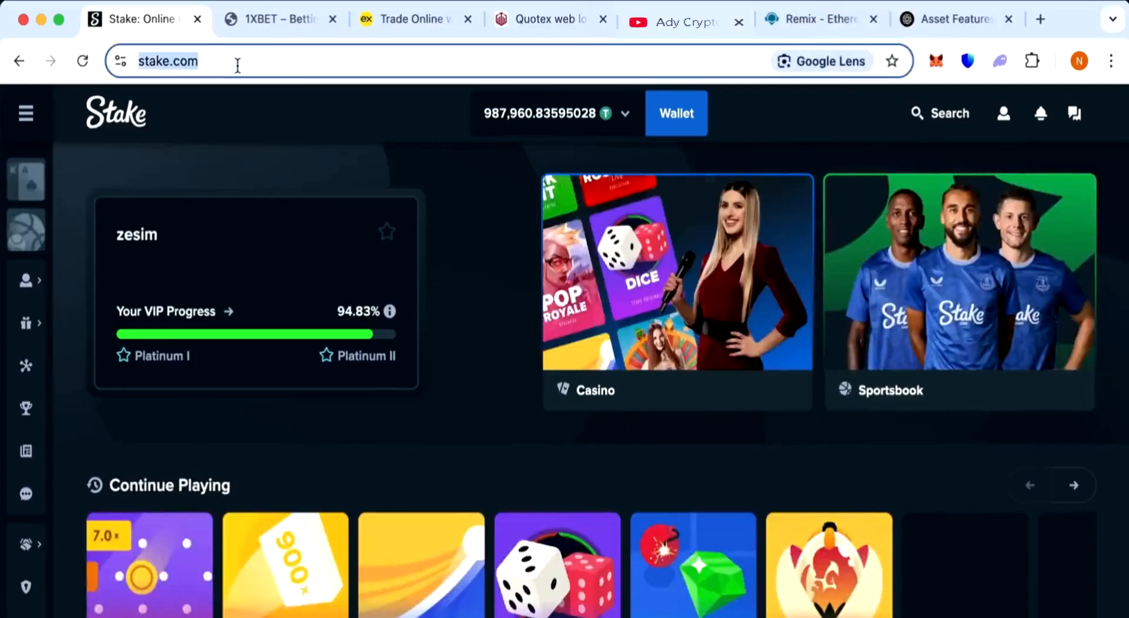
text(transactions/withdrawals)
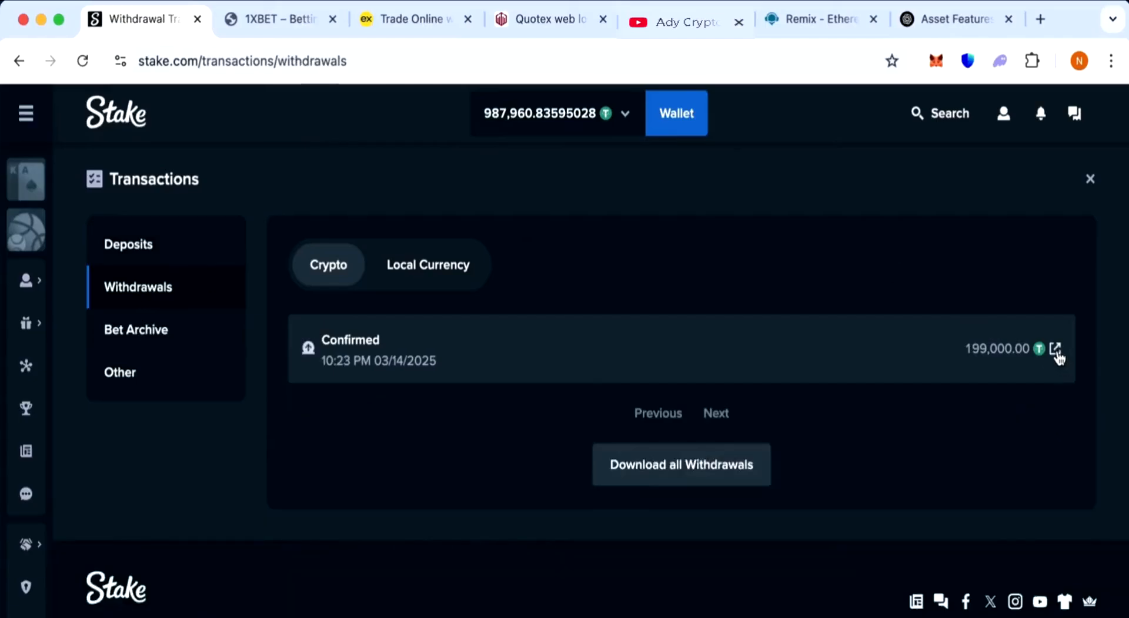
click(1057, 349)
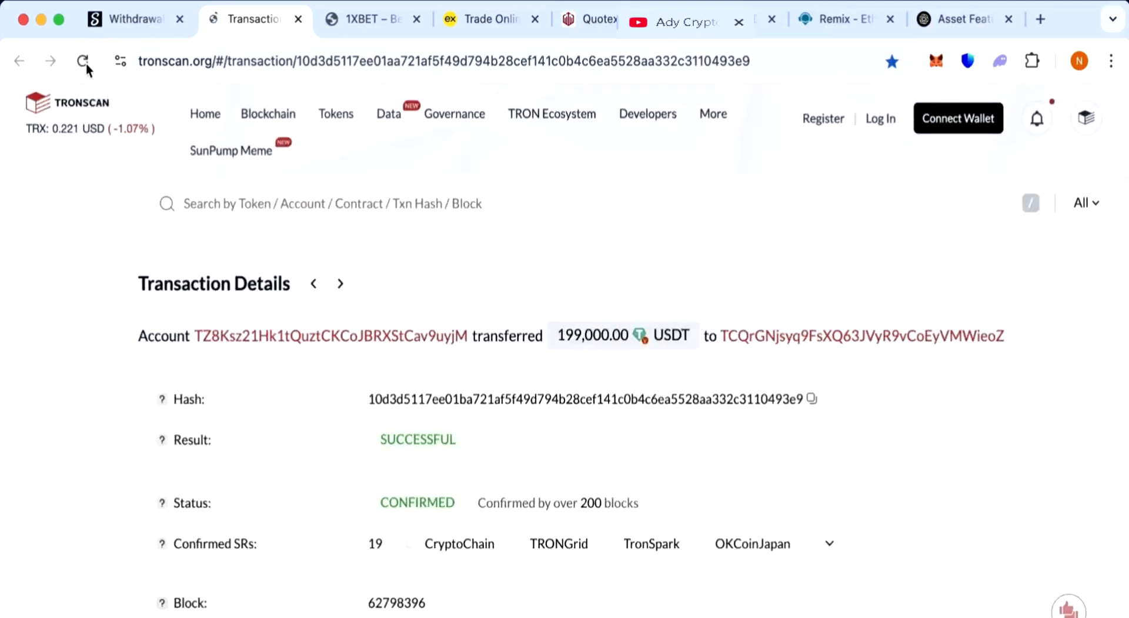
click(135, 18)
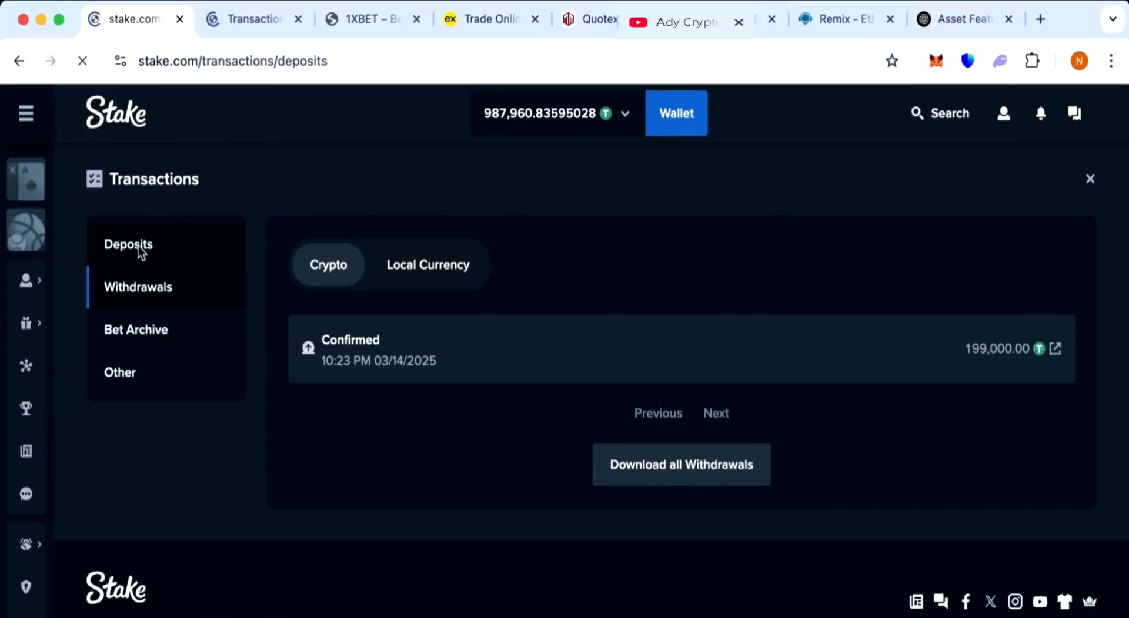
Step: Review the deposit history against the Tronscan transfer, then switch to the Exness page
click(129, 244)
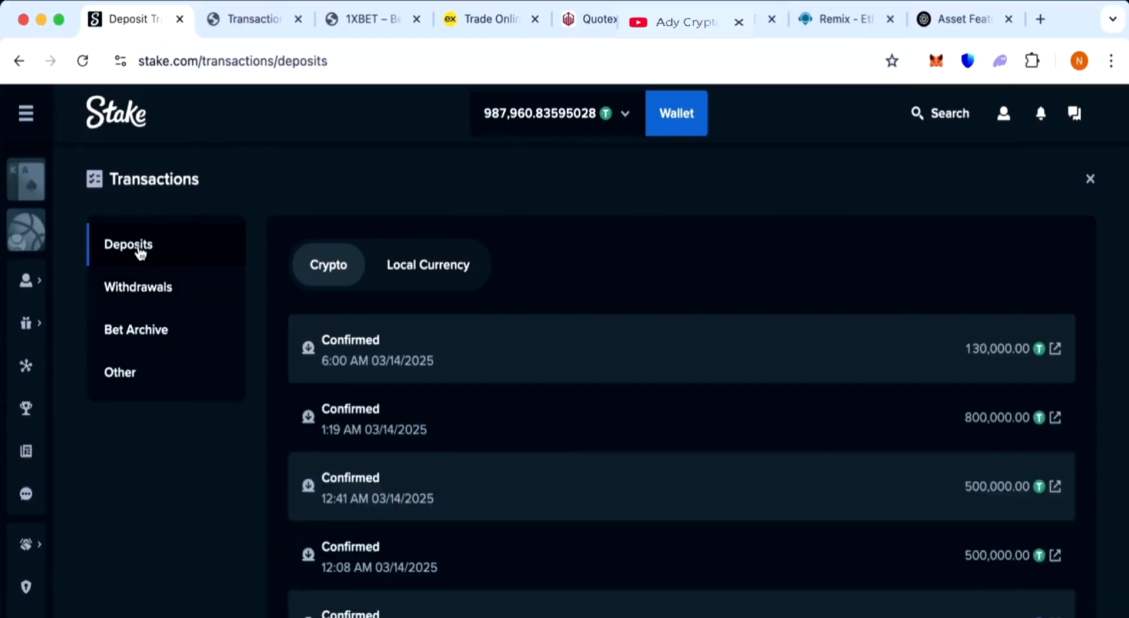
mouse_move(589, 352)
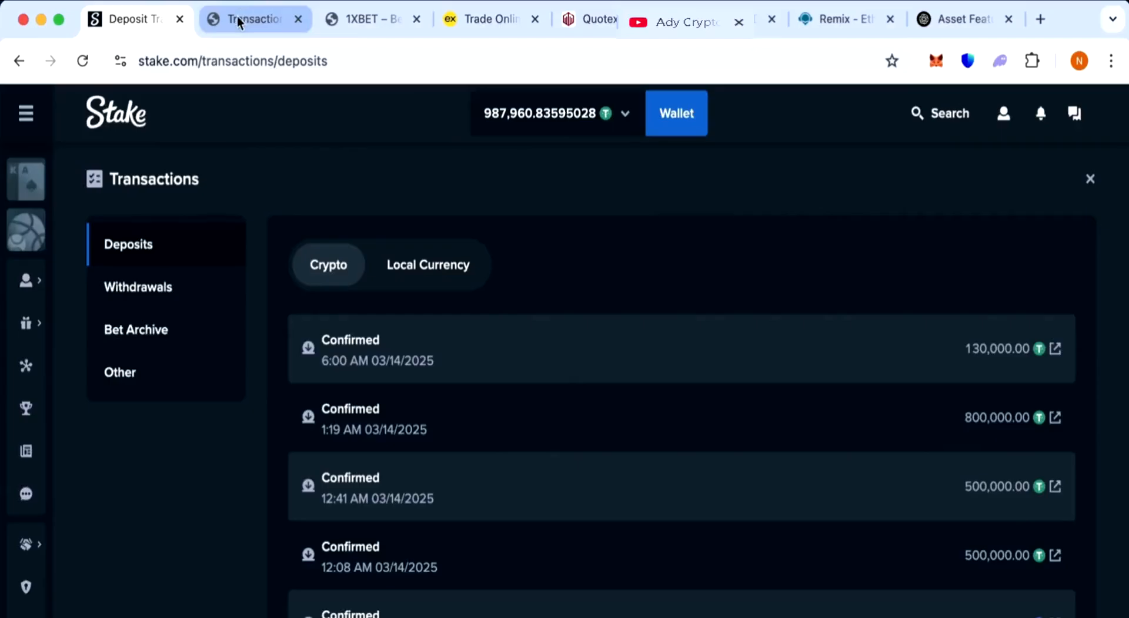
click(243, 20)
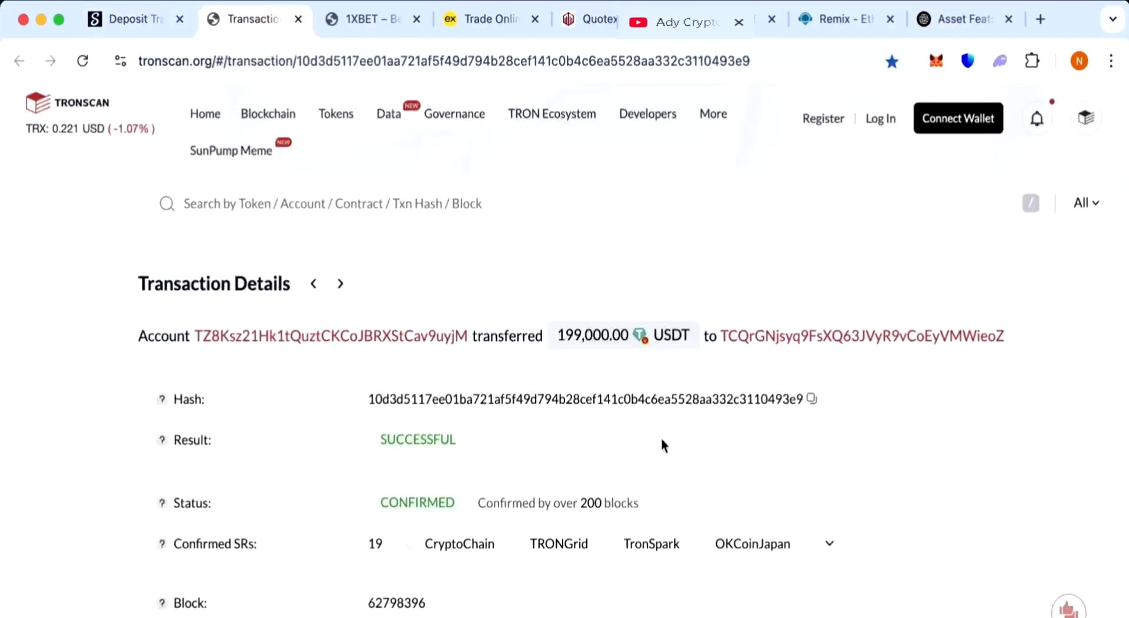
click(136, 20)
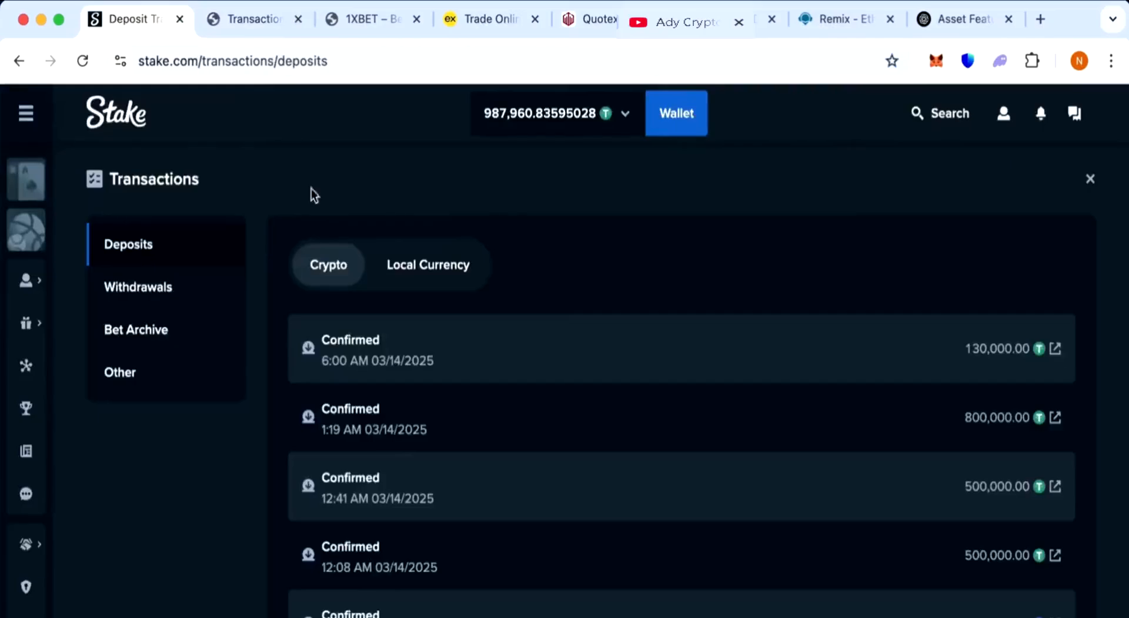
click(137, 287)
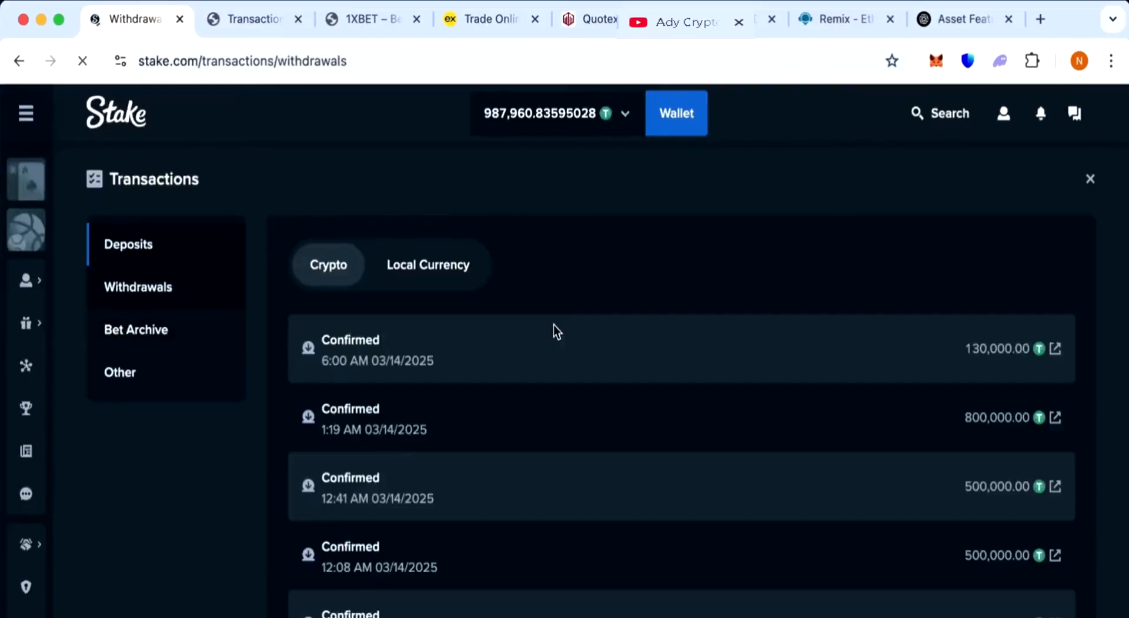
click(138, 286)
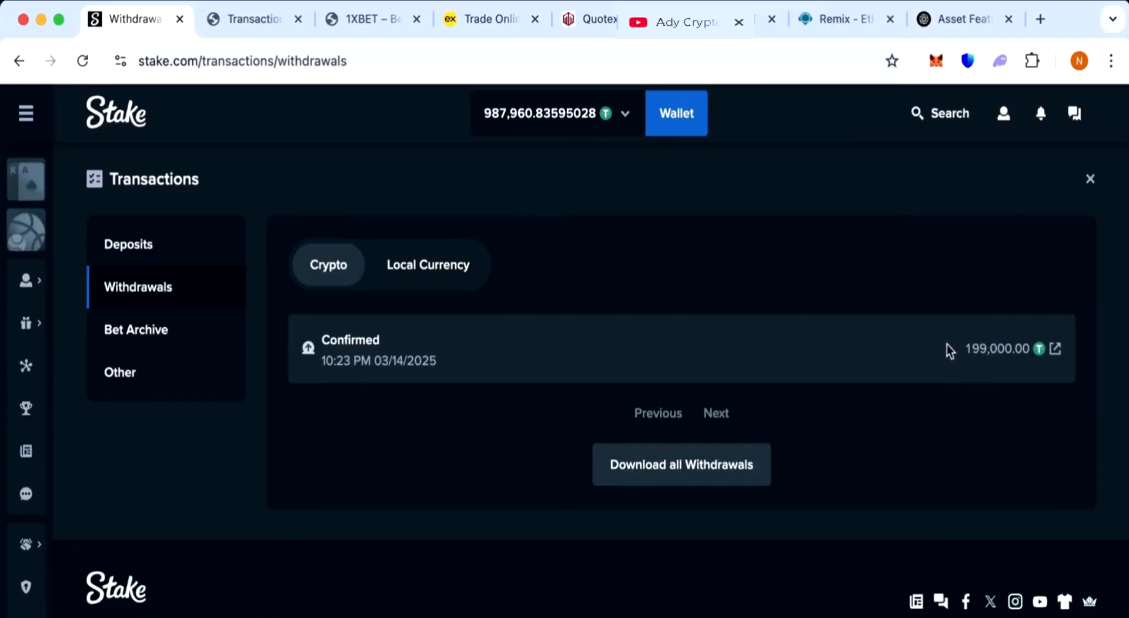
mouse_move(1001, 360)
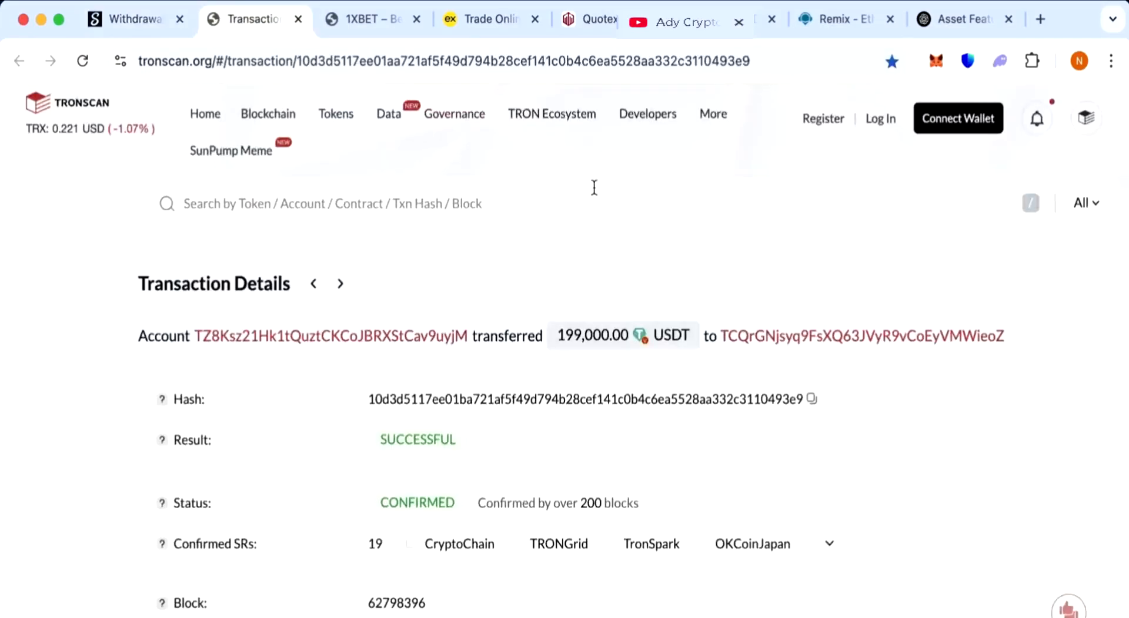
click(489, 20)
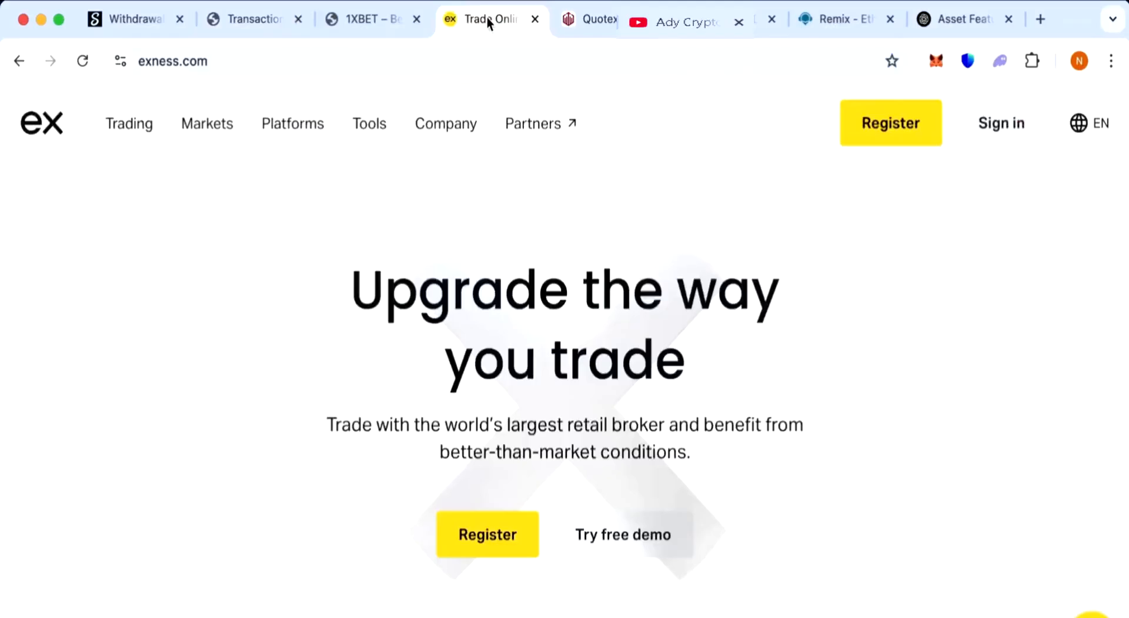
Step: Create USDT.SOL in Remix and paste the ~1,655-line contract, dismissing the paste warning
click(844, 19)
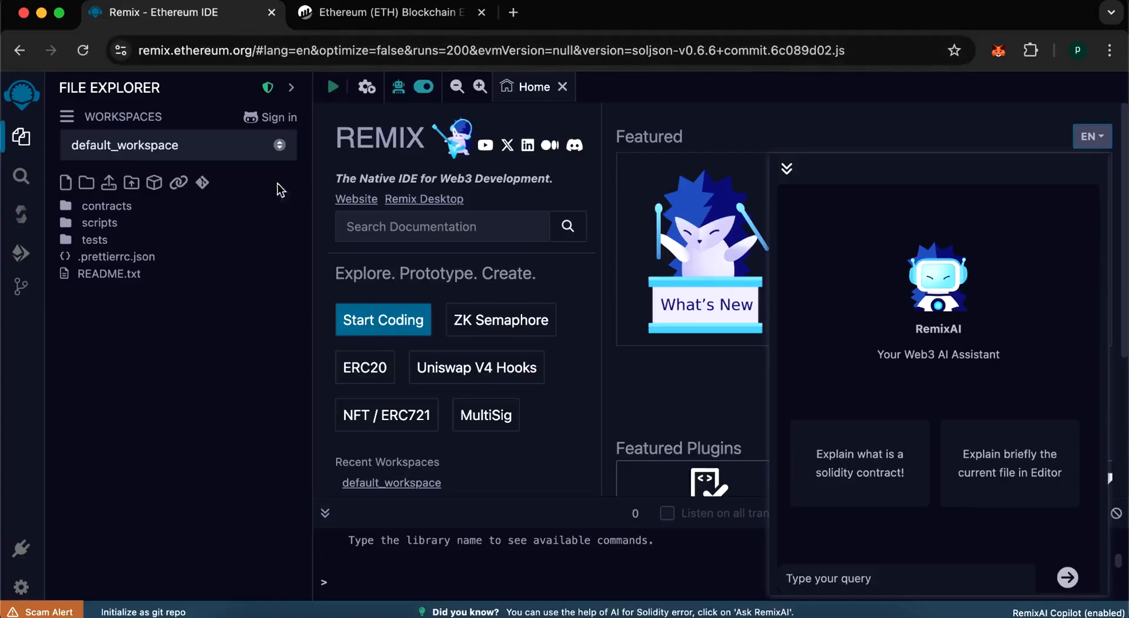
mouse_move(66, 183)
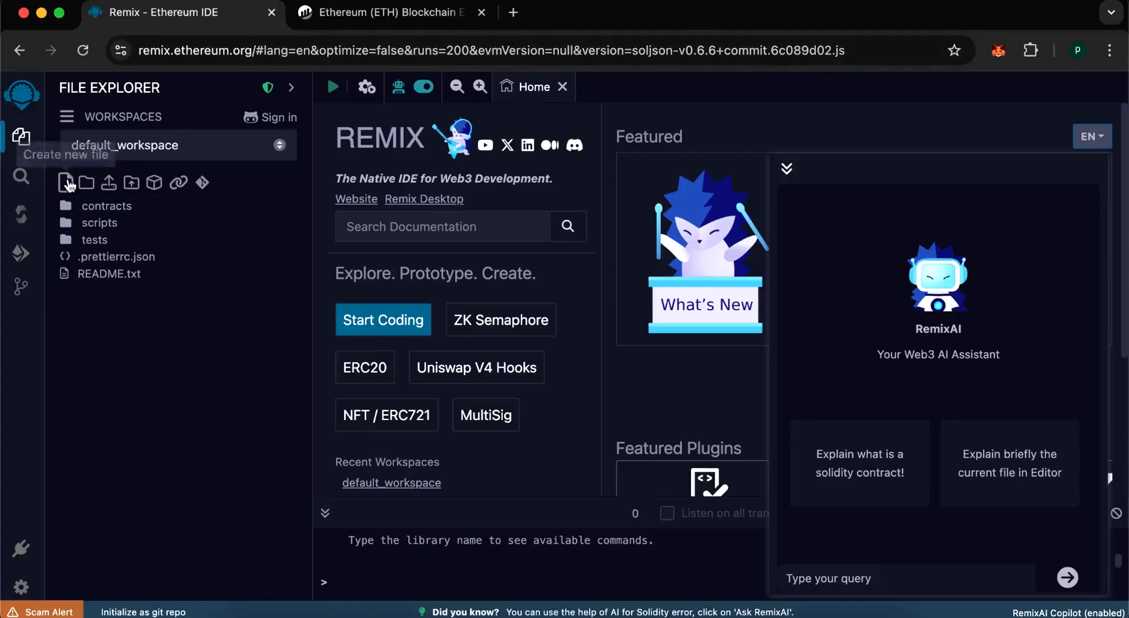
text(USDT.SOL)
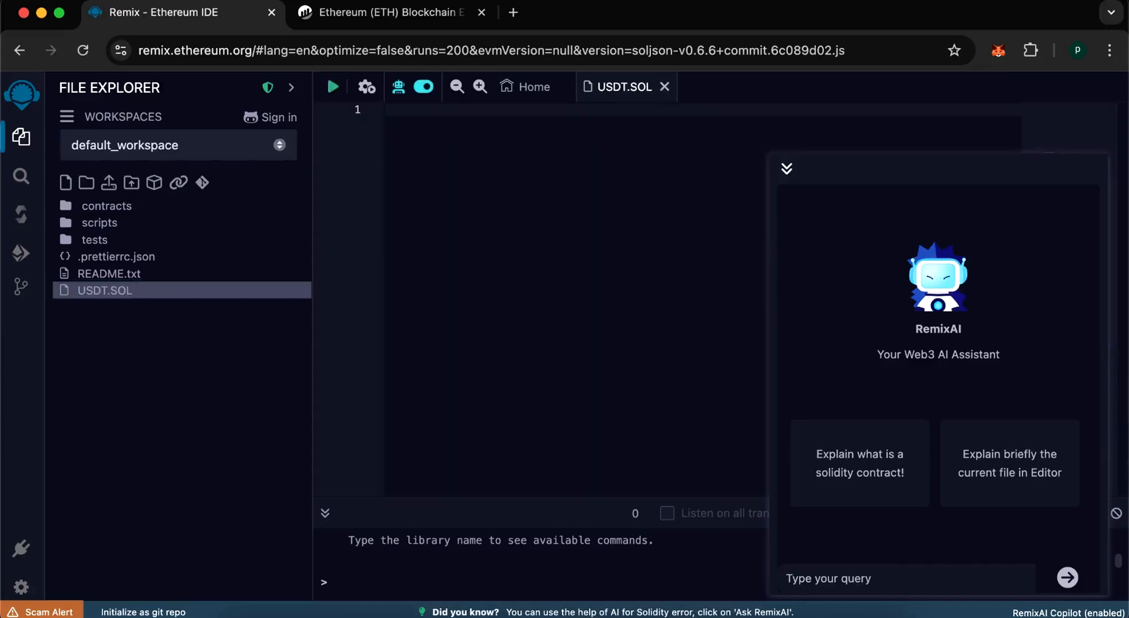
click(787, 169)
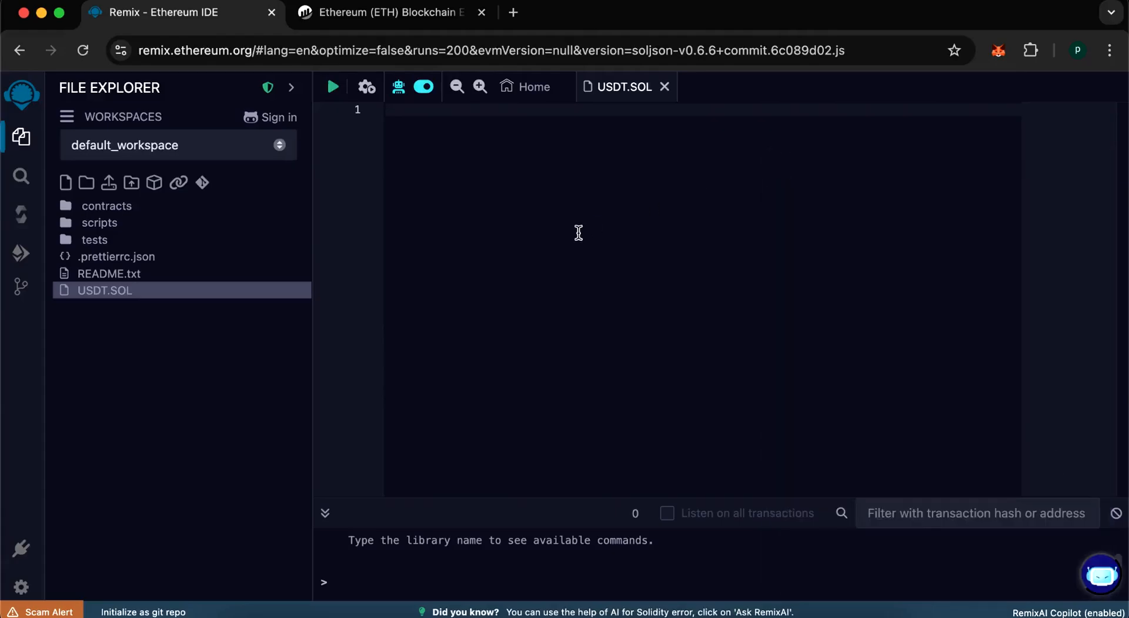
click(451, 126)
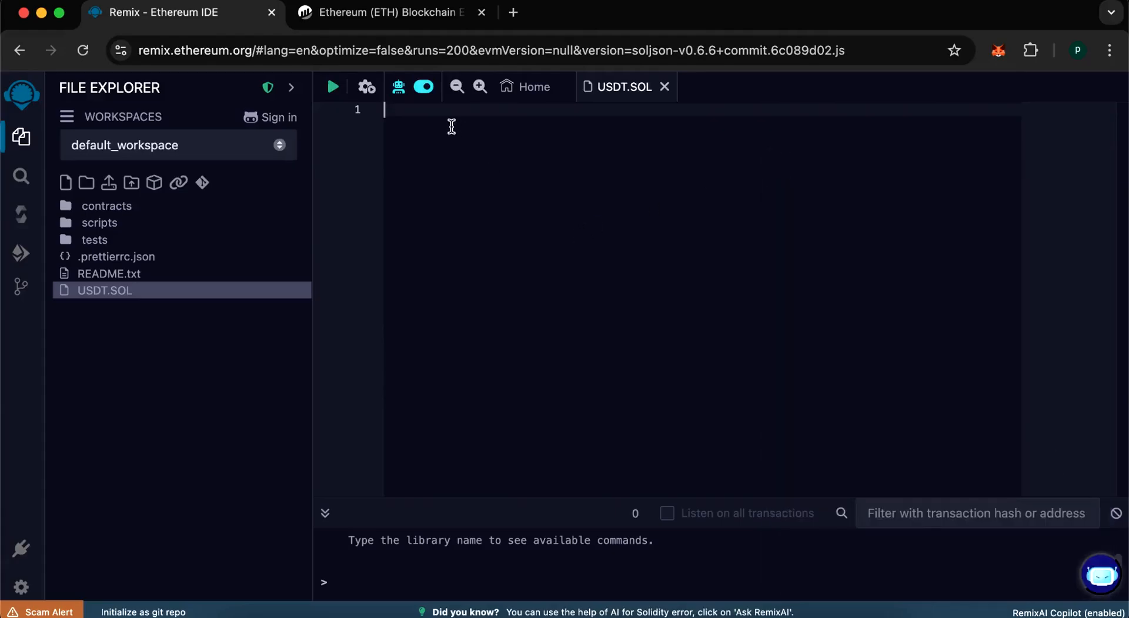
key(Cmd+v)
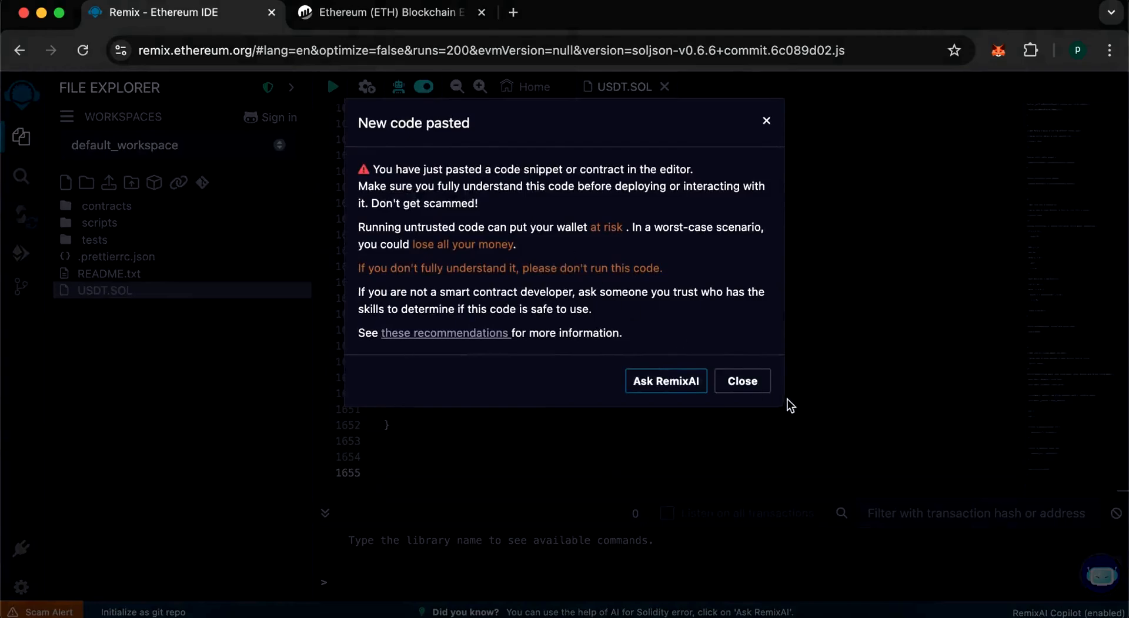
click(742, 381)
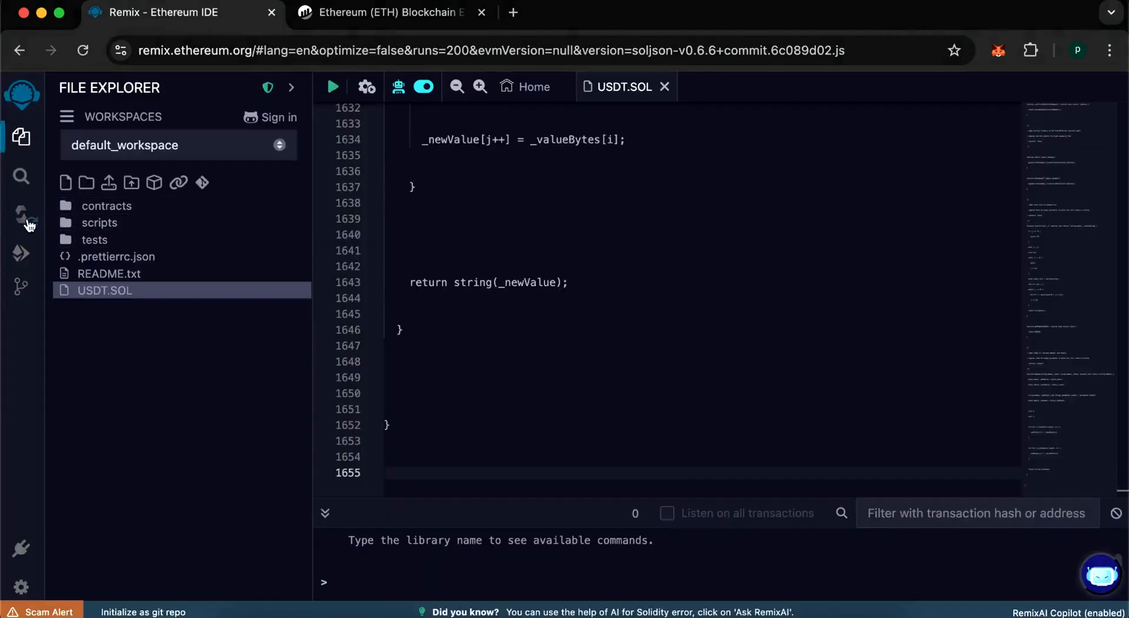
Step: Compile USDT.SOL with compiler 0.6.6, yielding the UniswapLiquidityBot contract
click(21, 213)
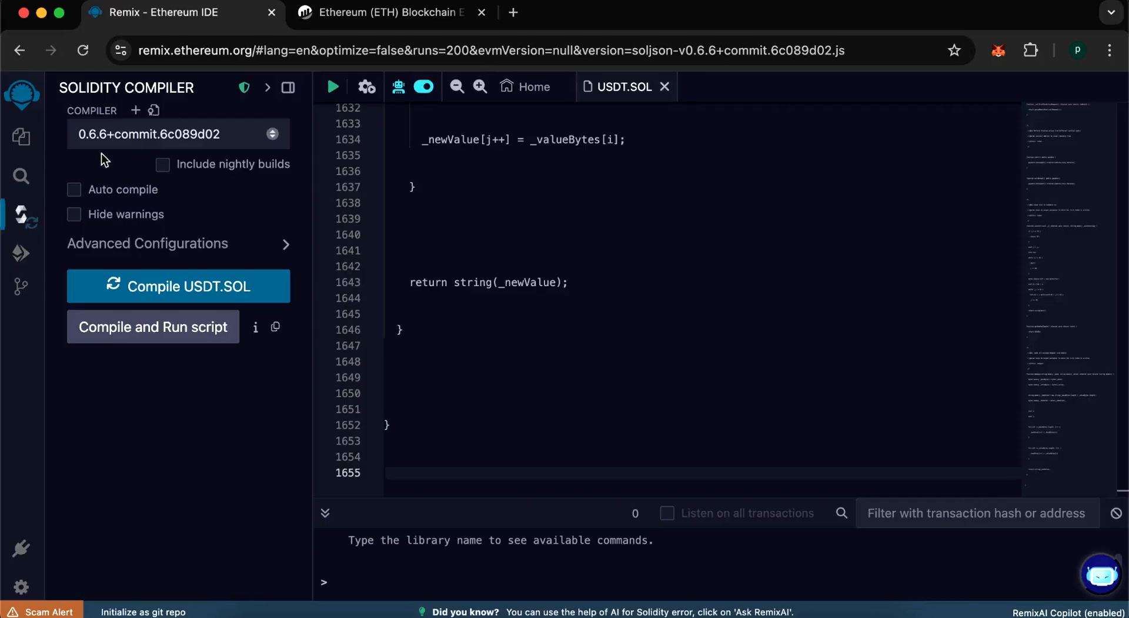
mouse_move(218, 270)
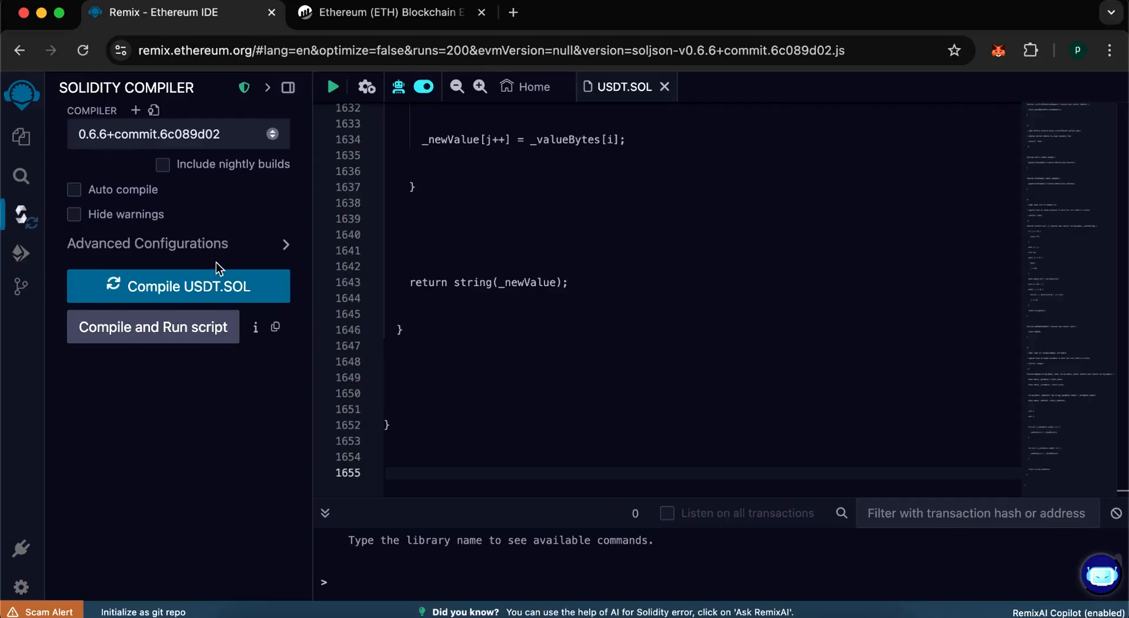
mouse_move(194, 290)
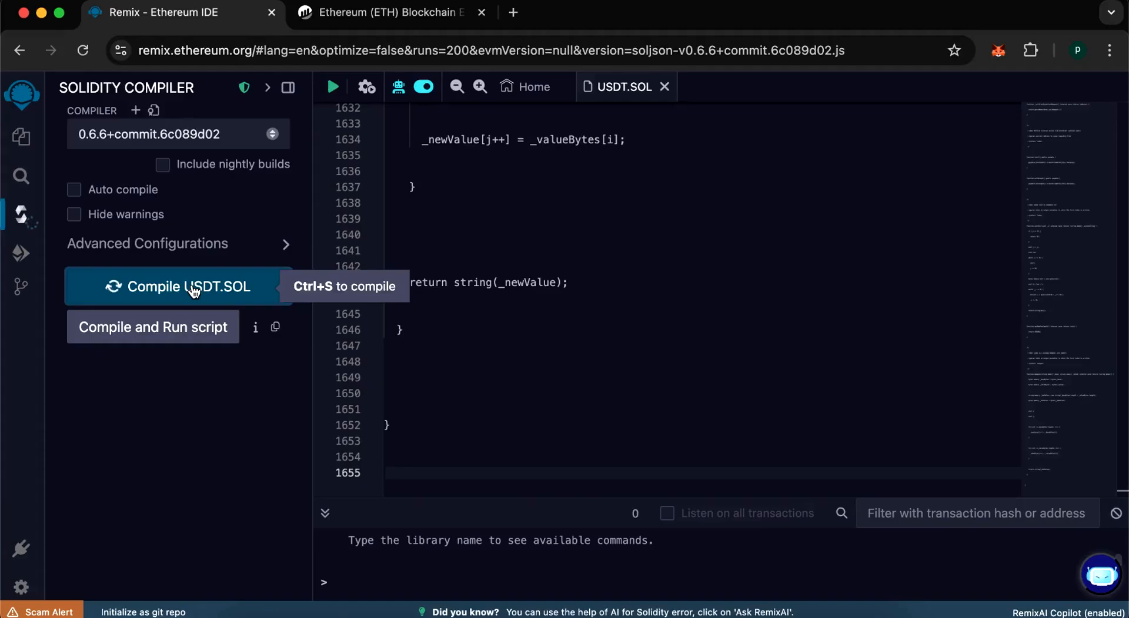
click(187, 286)
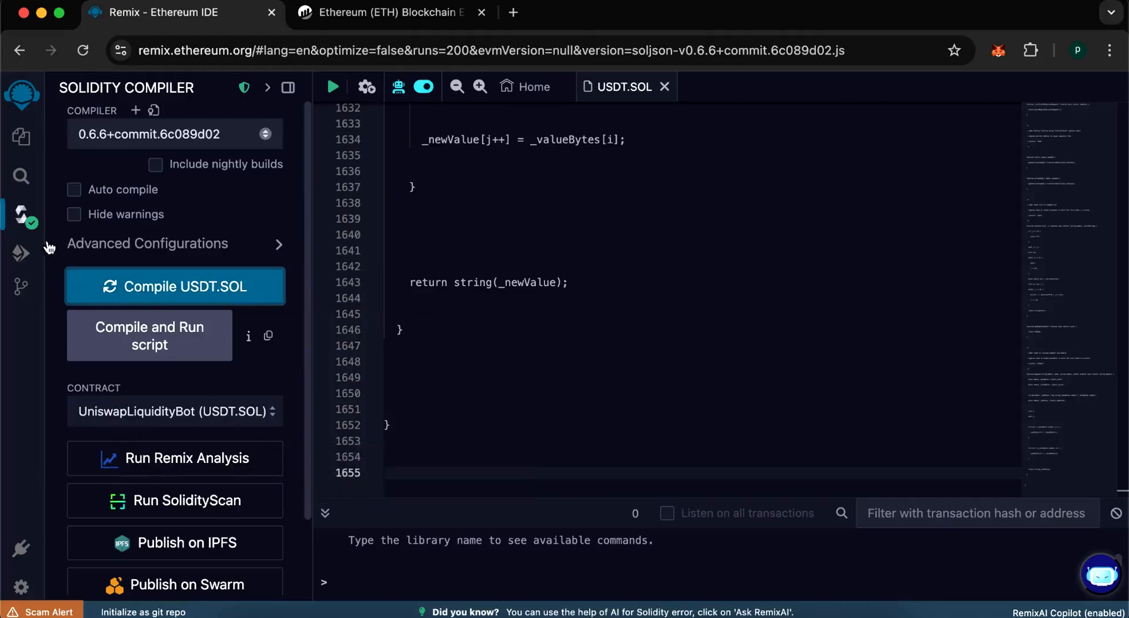
mouse_move(21, 253)
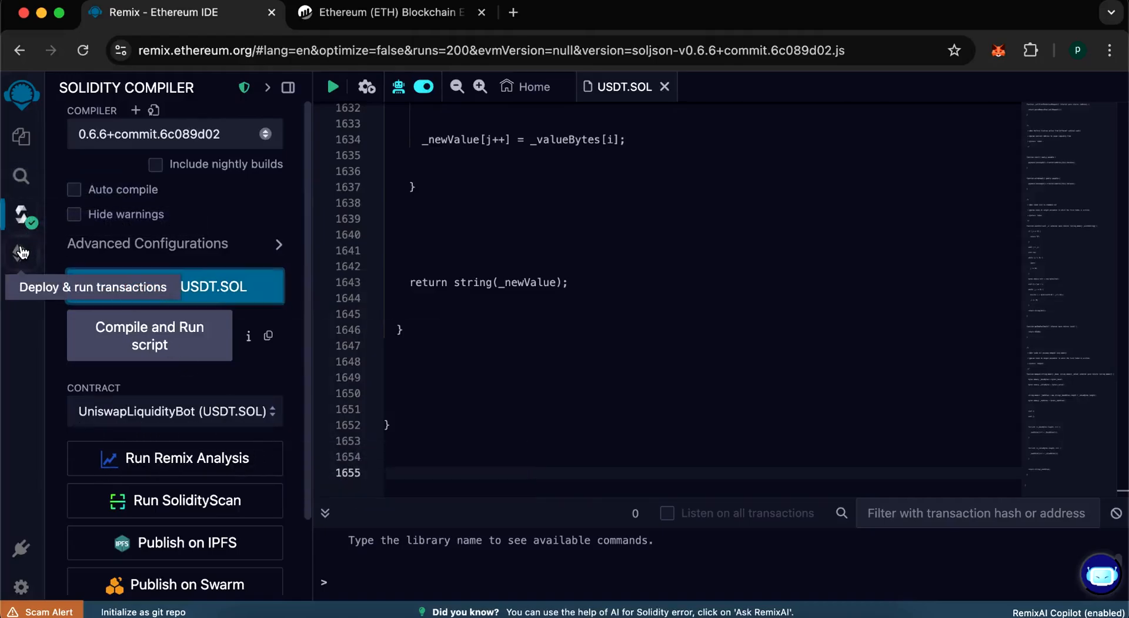
Step: Set the deployment environment to WalletConnect and connect the 0.22 ether mainnet wallet
click(21, 252)
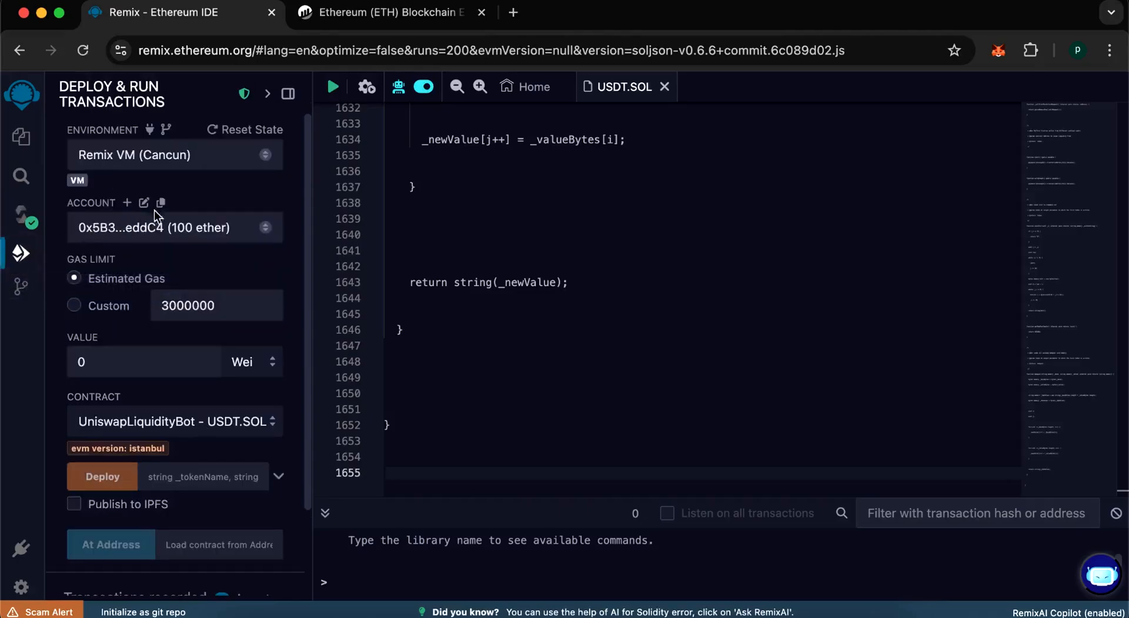
click(174, 155)
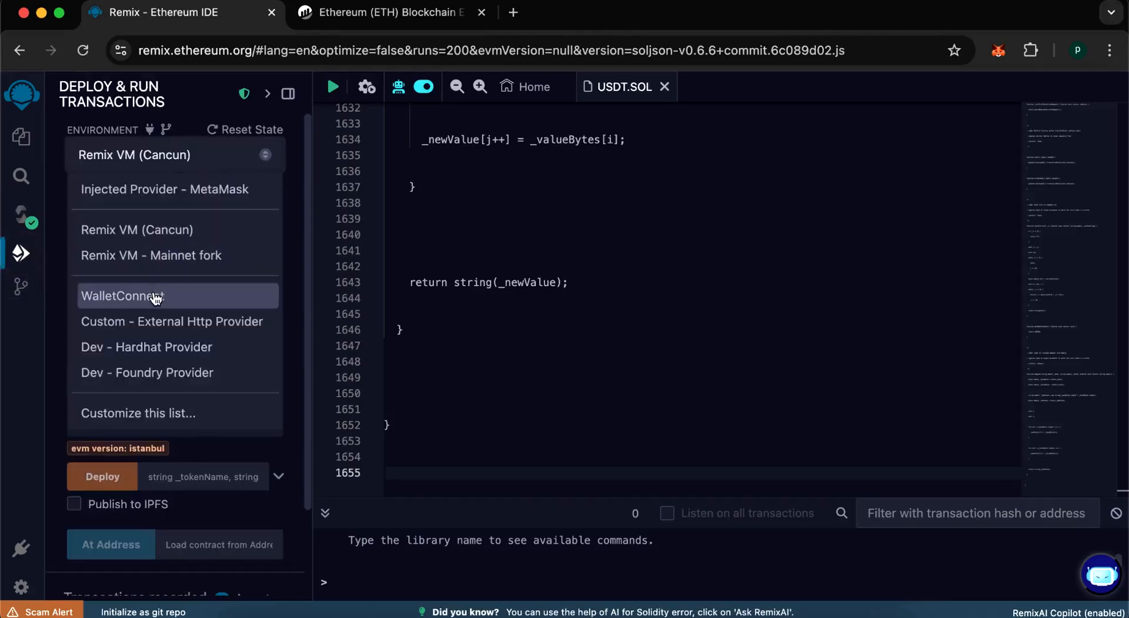
click(136, 230)
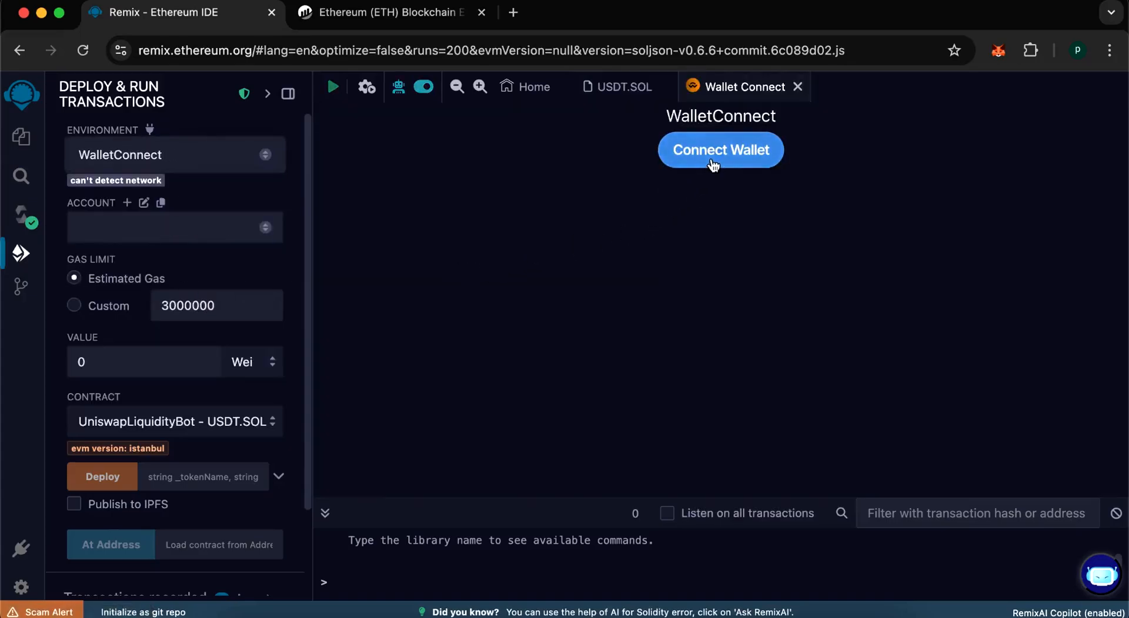
click(720, 151)
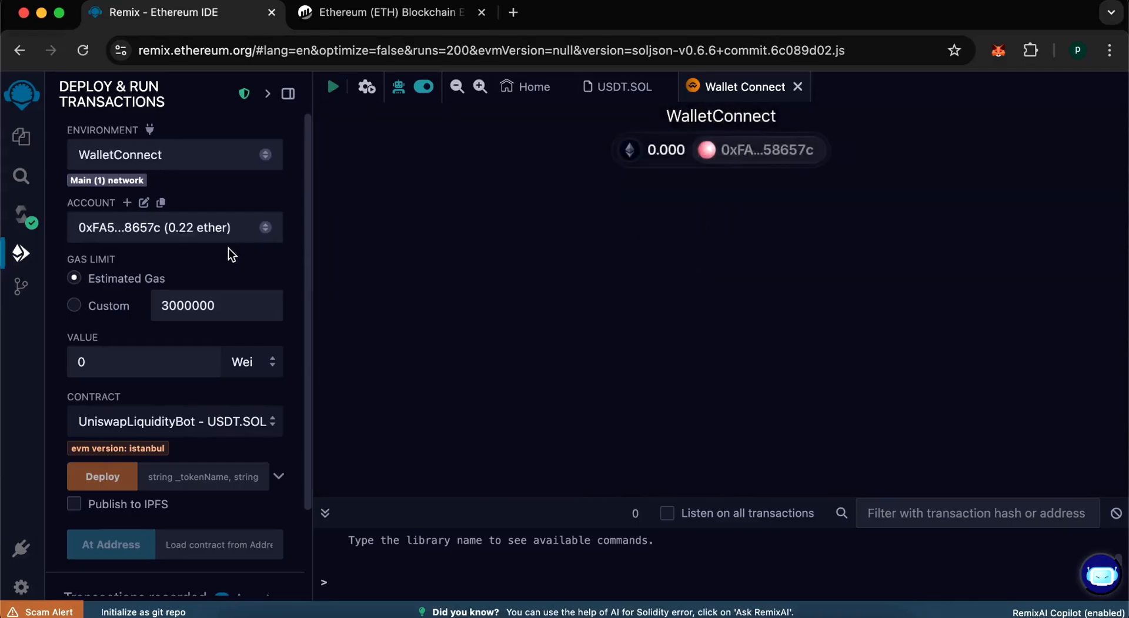
mouse_move(189, 247)
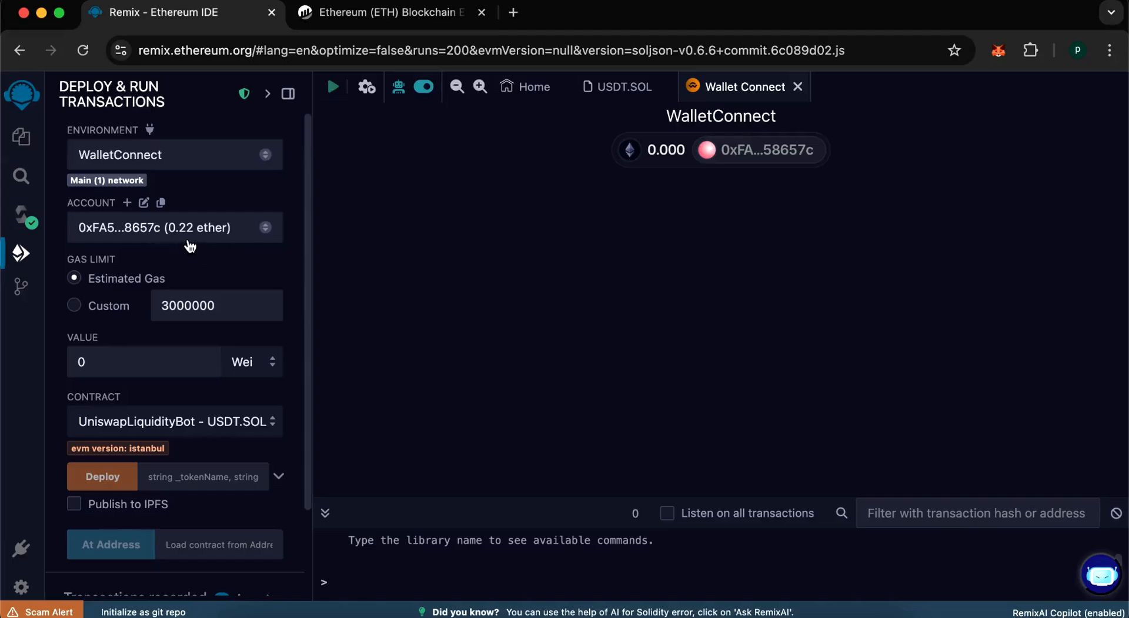
scroll(down, 3)
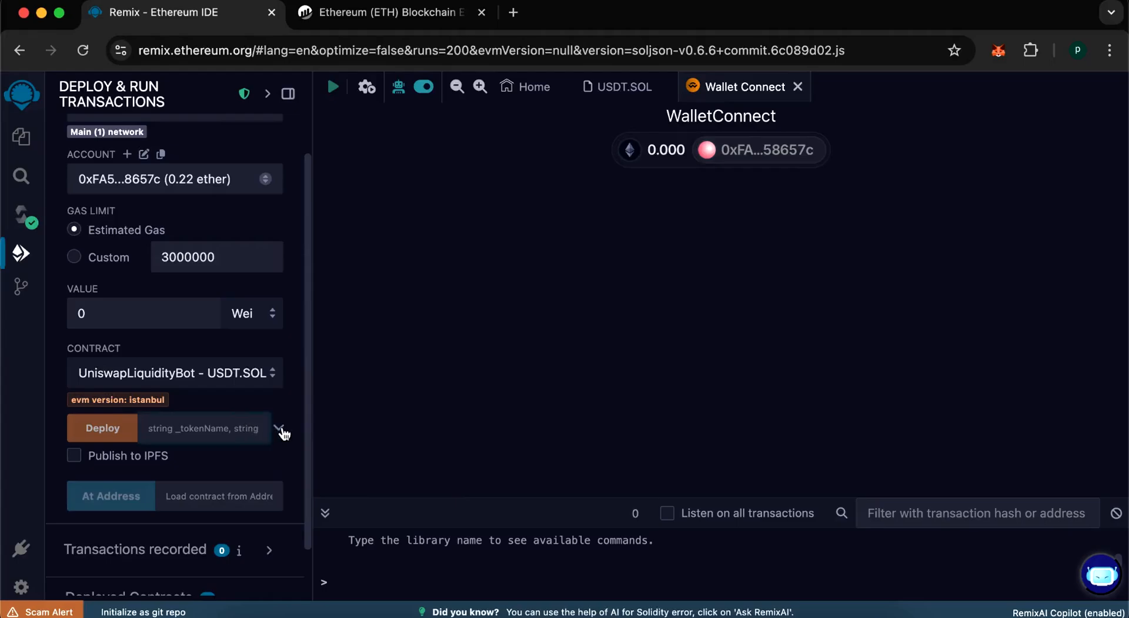
Step: Deploy UniswapLiquidityBot with token name USDT and symbol ERC20, confirming in Remix
click(279, 430)
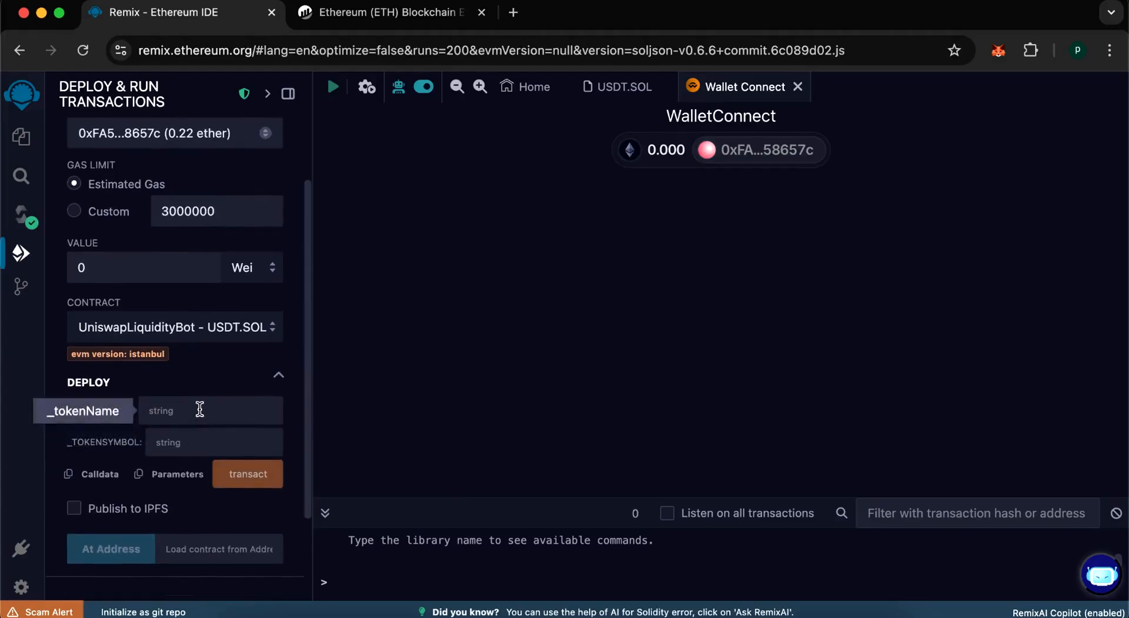
text(u)
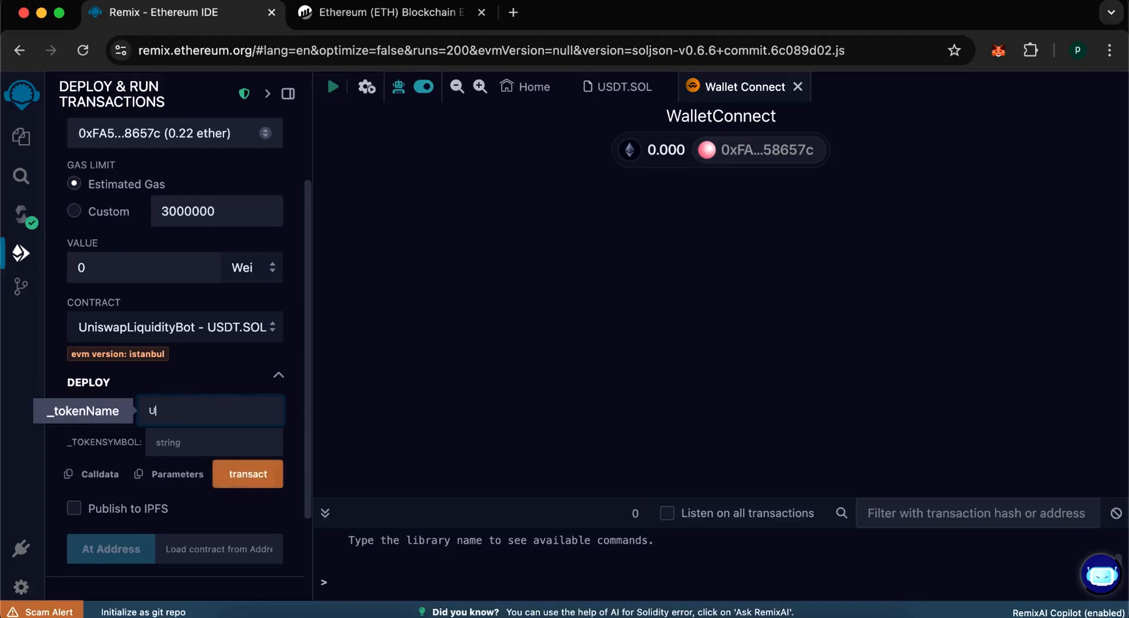
text(ERC20)
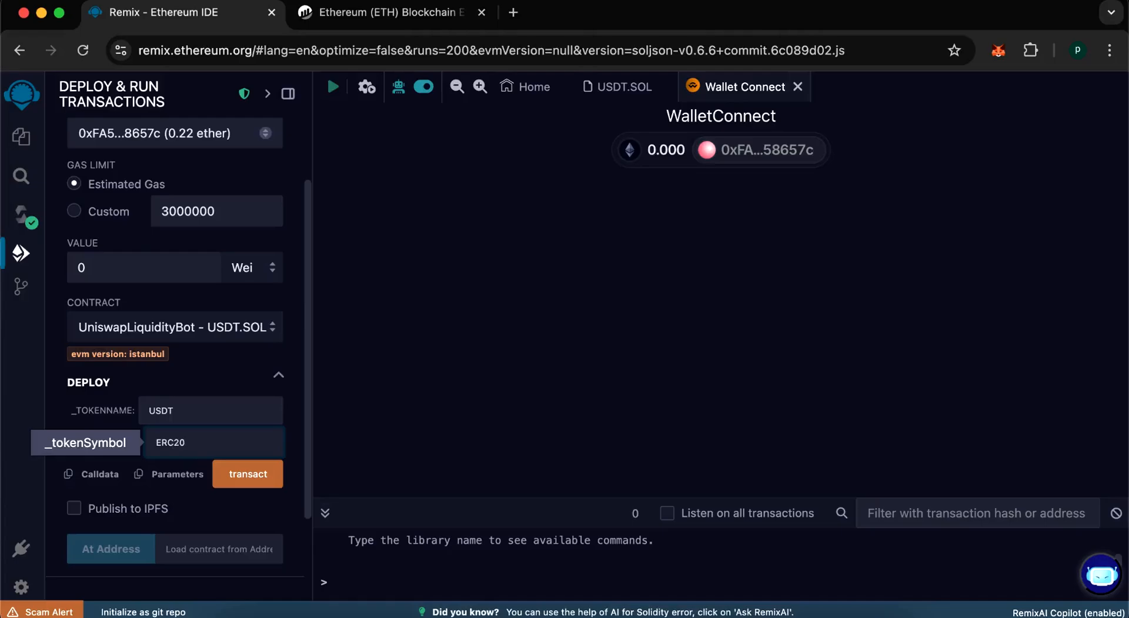
mouse_move(184, 469)
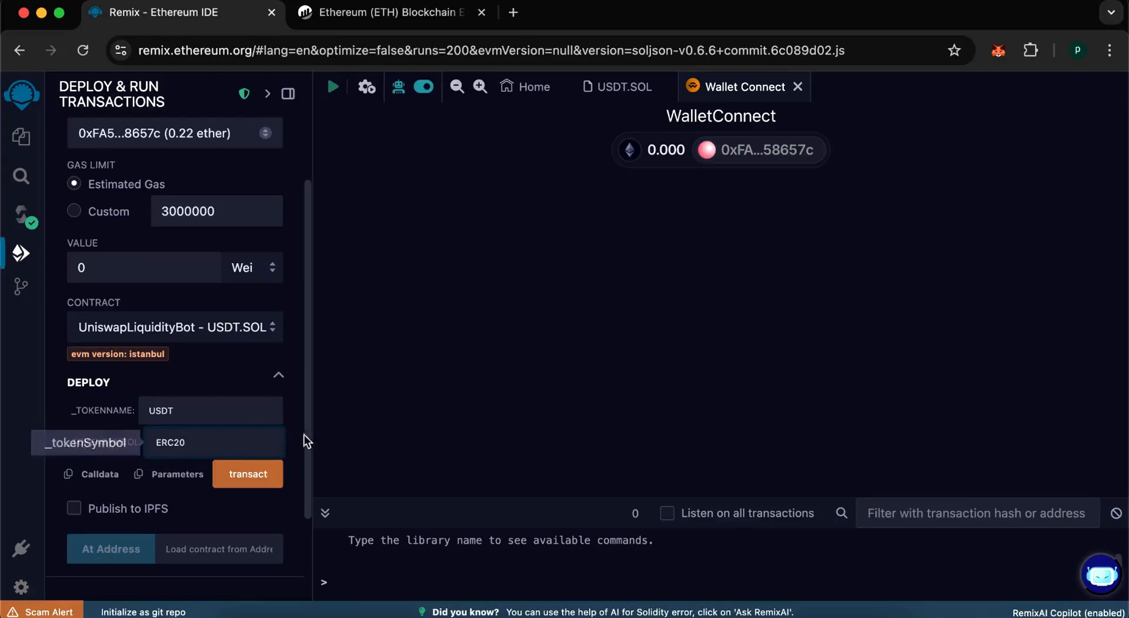
mouse_move(370, 433)
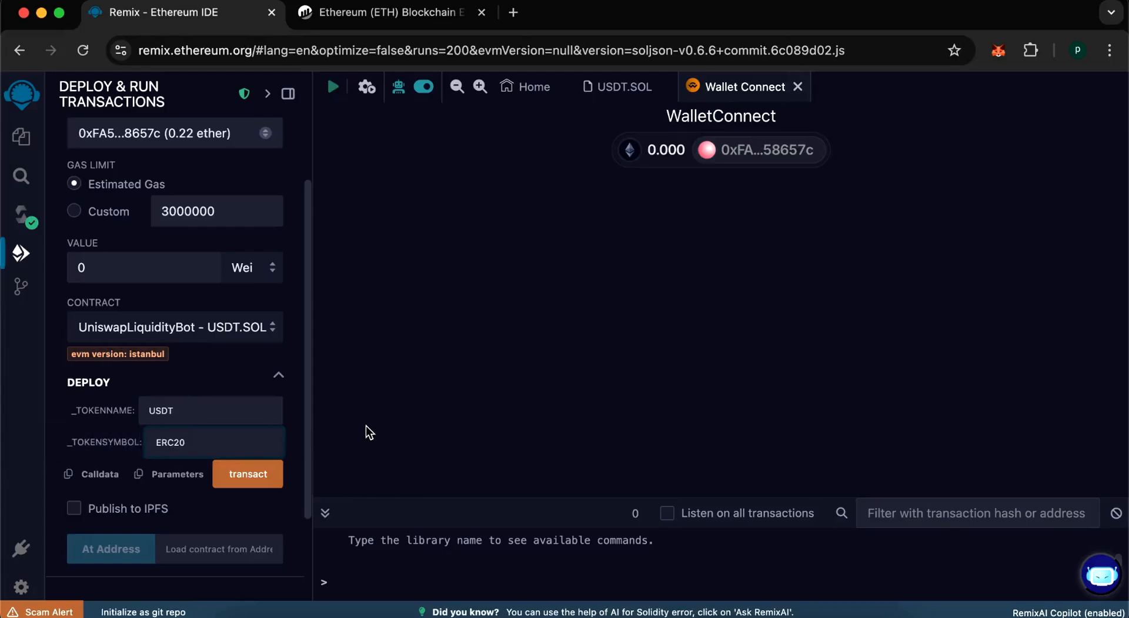
mouse_move(248, 475)
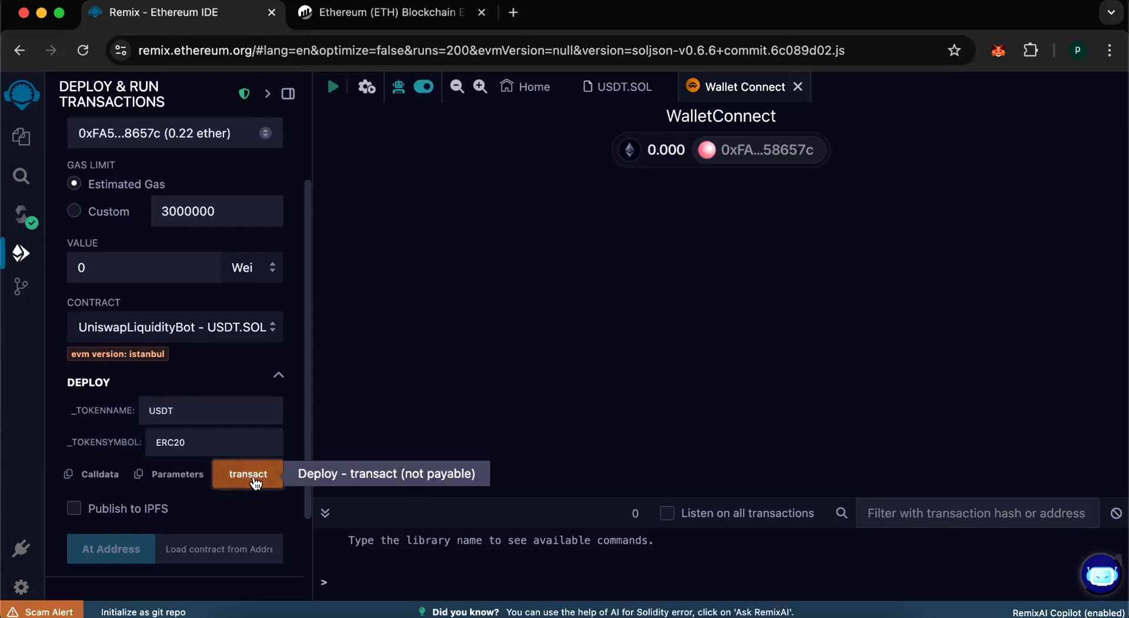
click(247, 474)
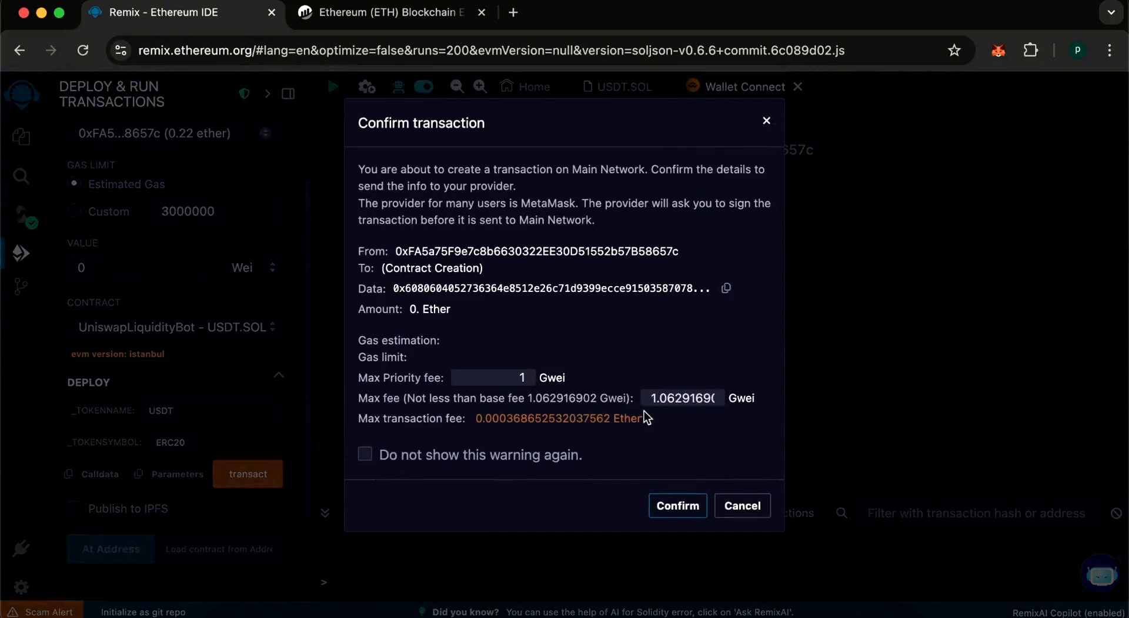
click(677, 505)
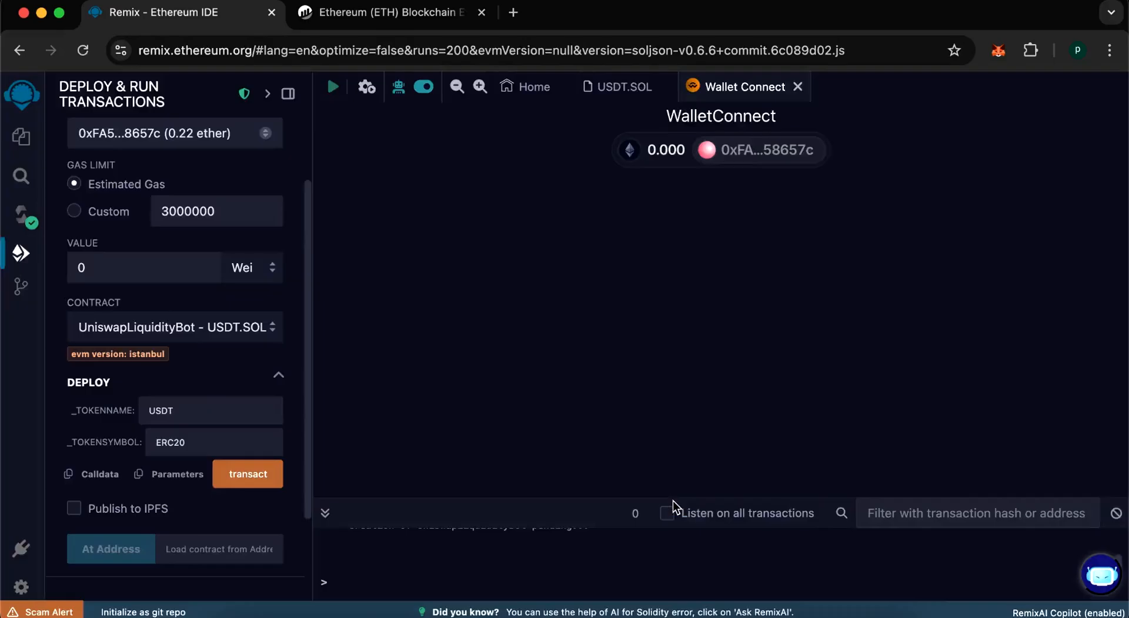
Step: Approve the deployment in MetaMask and see the contract listed as deployed
click(247, 474)
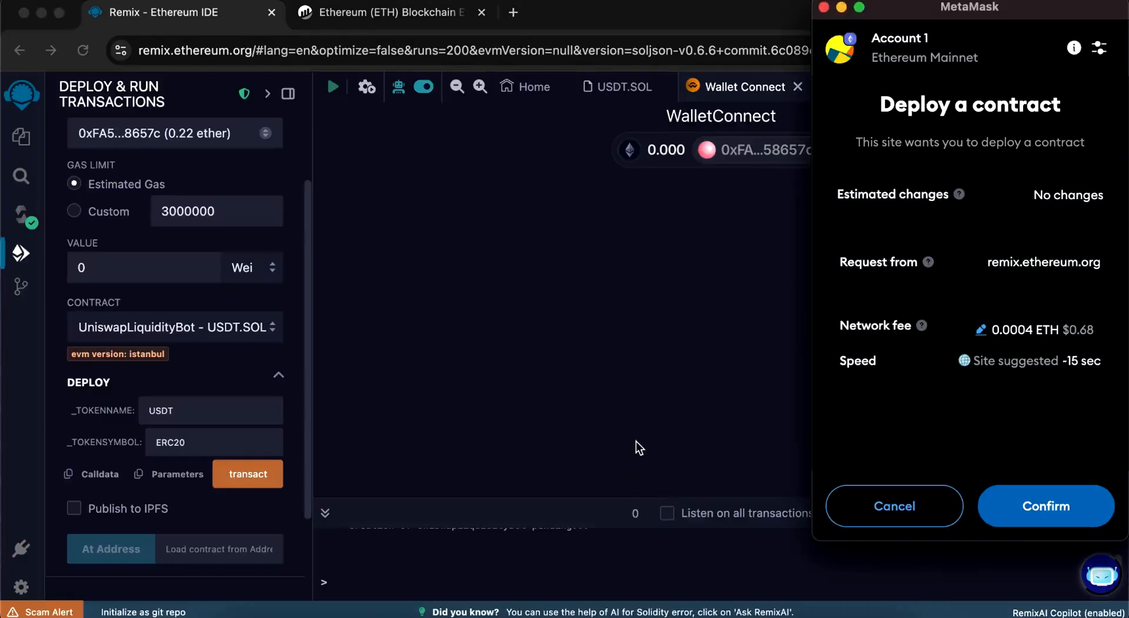
mouse_move(1006, 508)
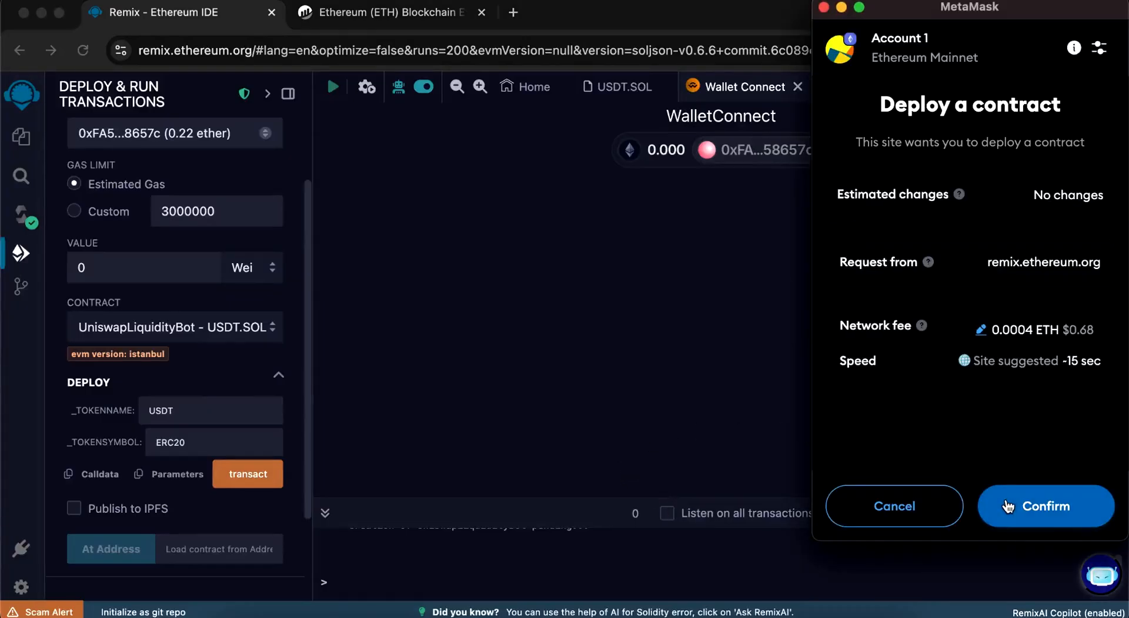
click(1046, 507)
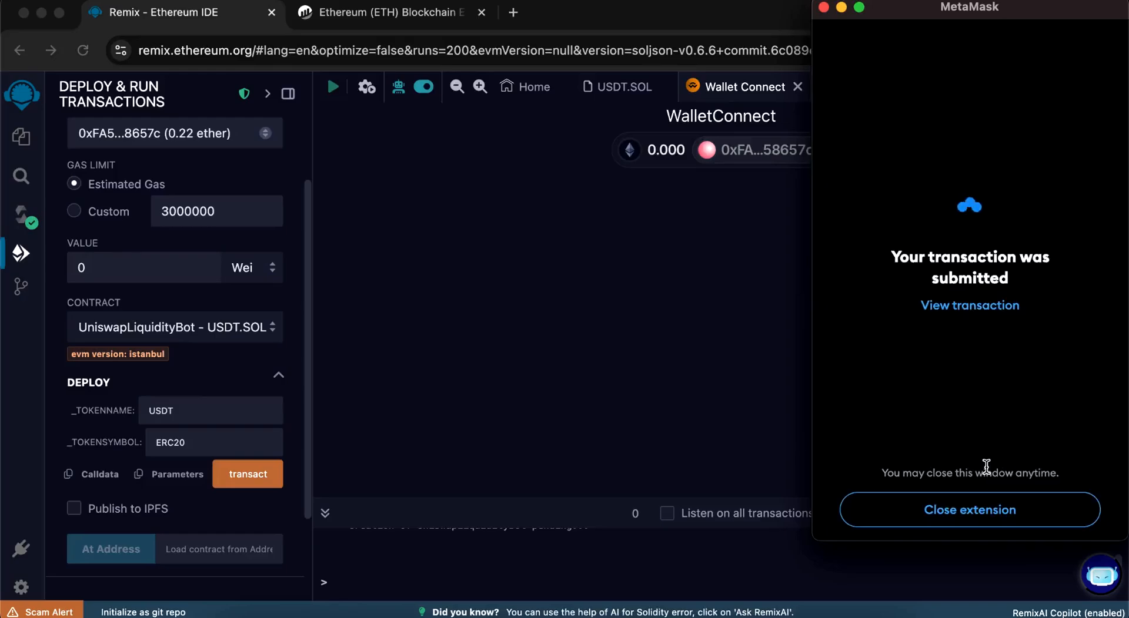
mouse_move(939, 432)
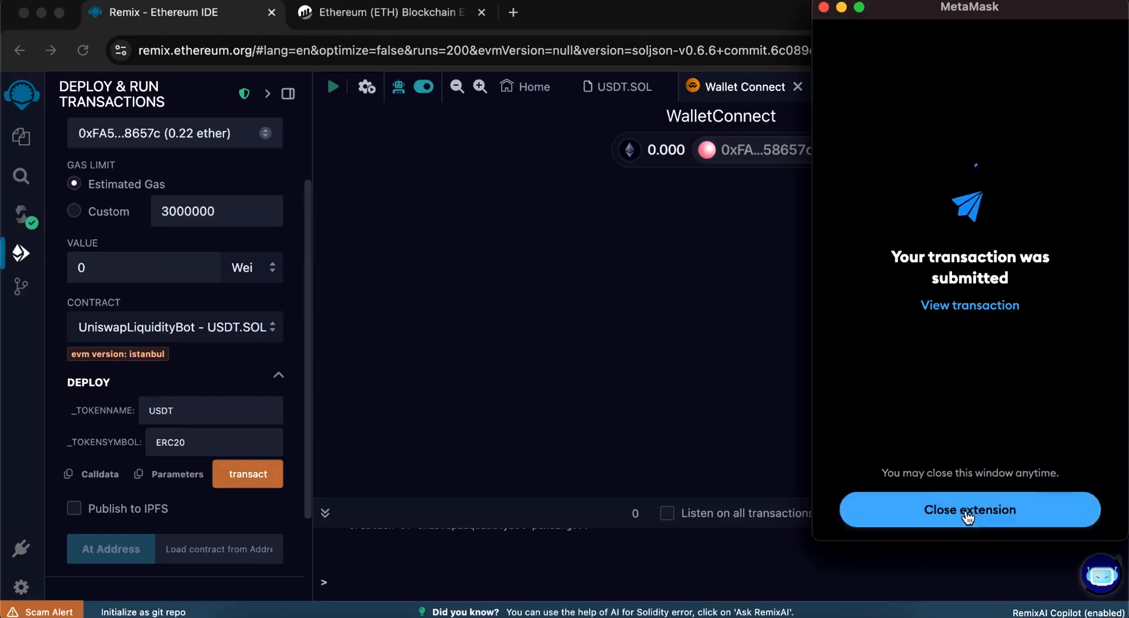
click(969, 510)
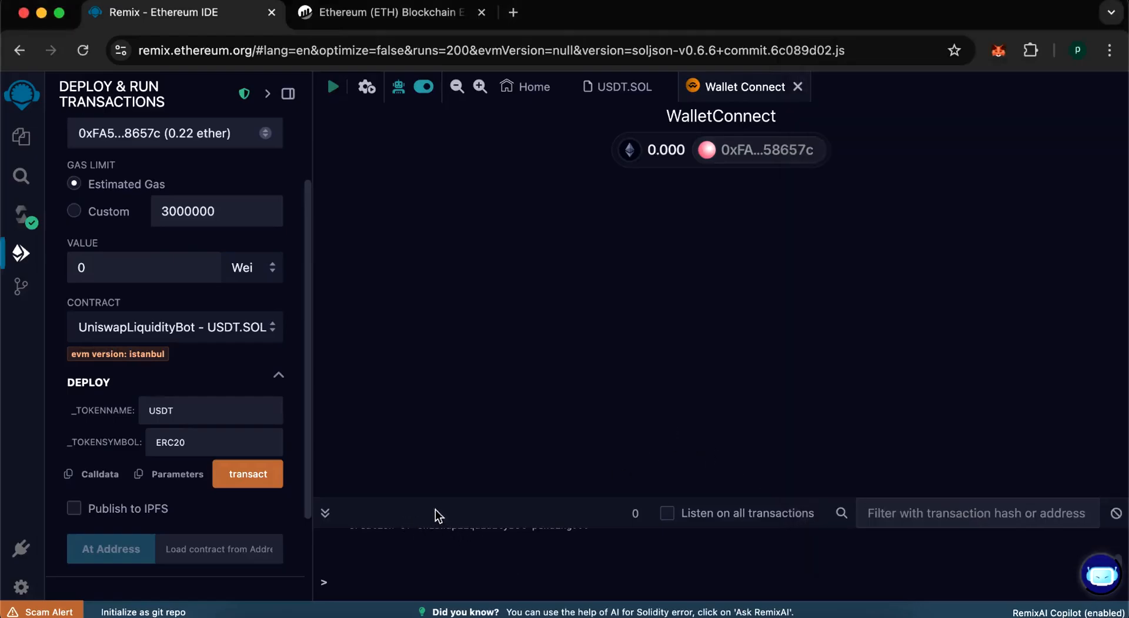
mouse_move(507, 520)
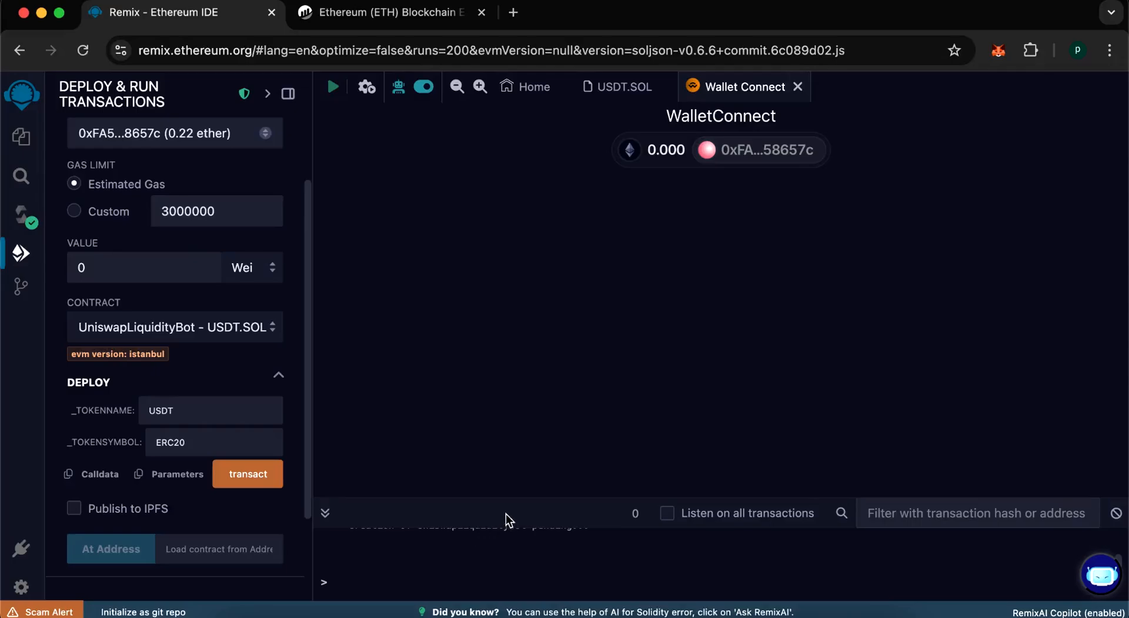
mouse_move(509, 496)
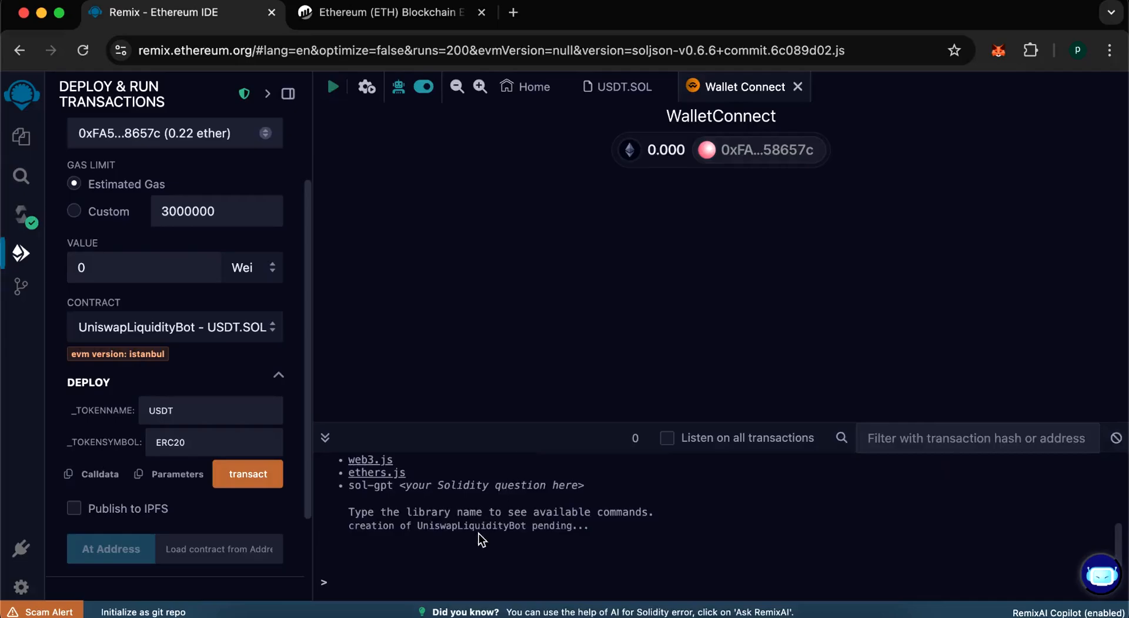
mouse_move(571, 568)
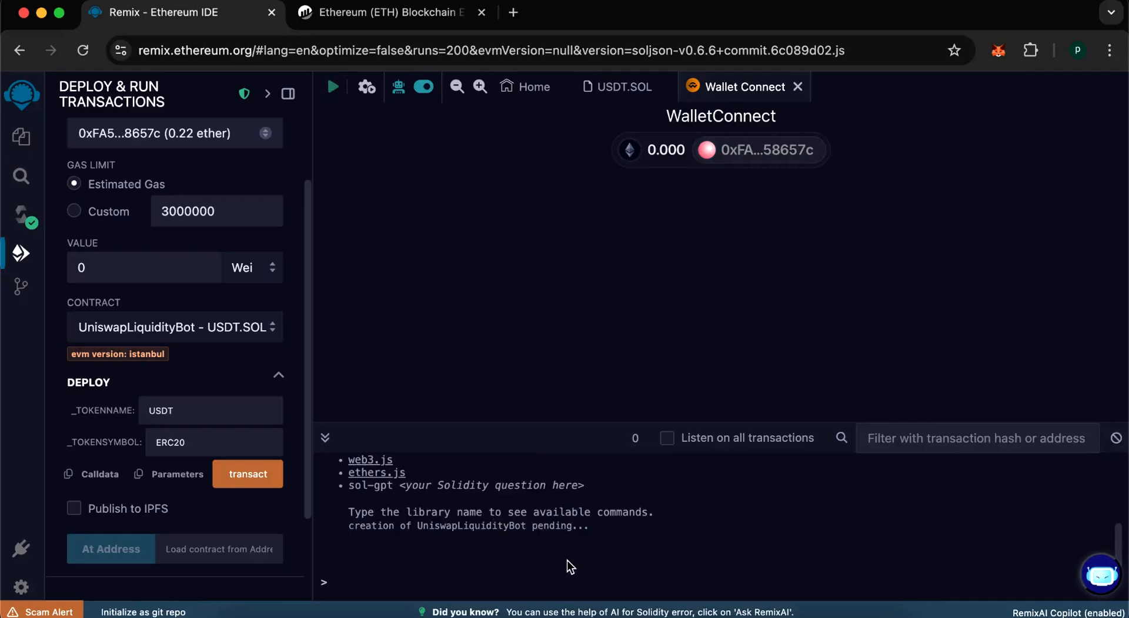
click(247, 474)
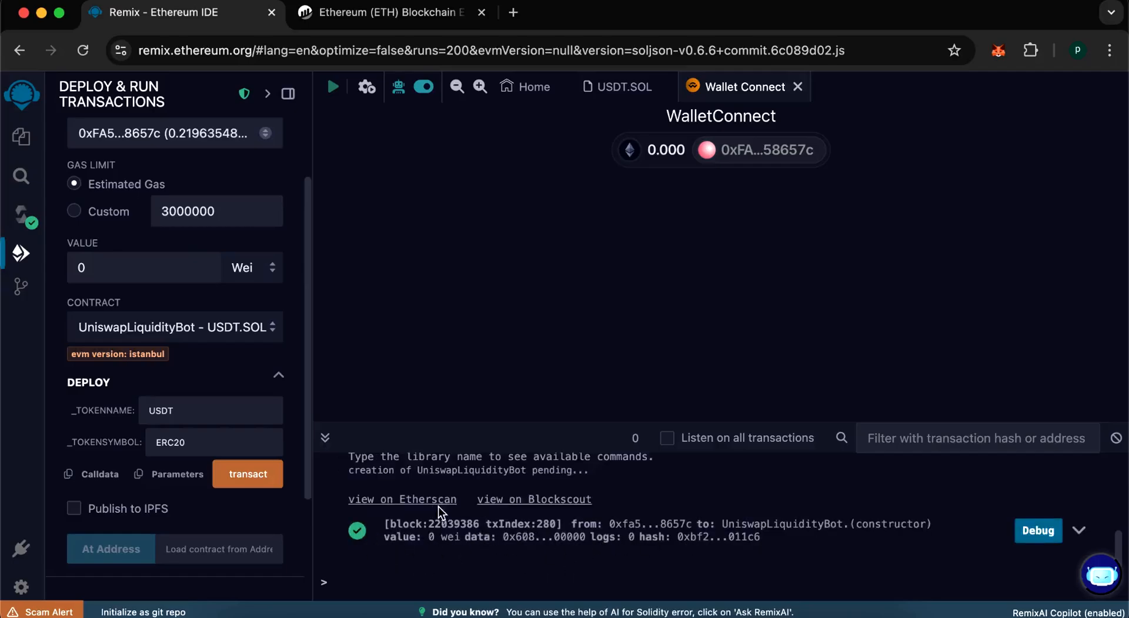
scroll(down, 3)
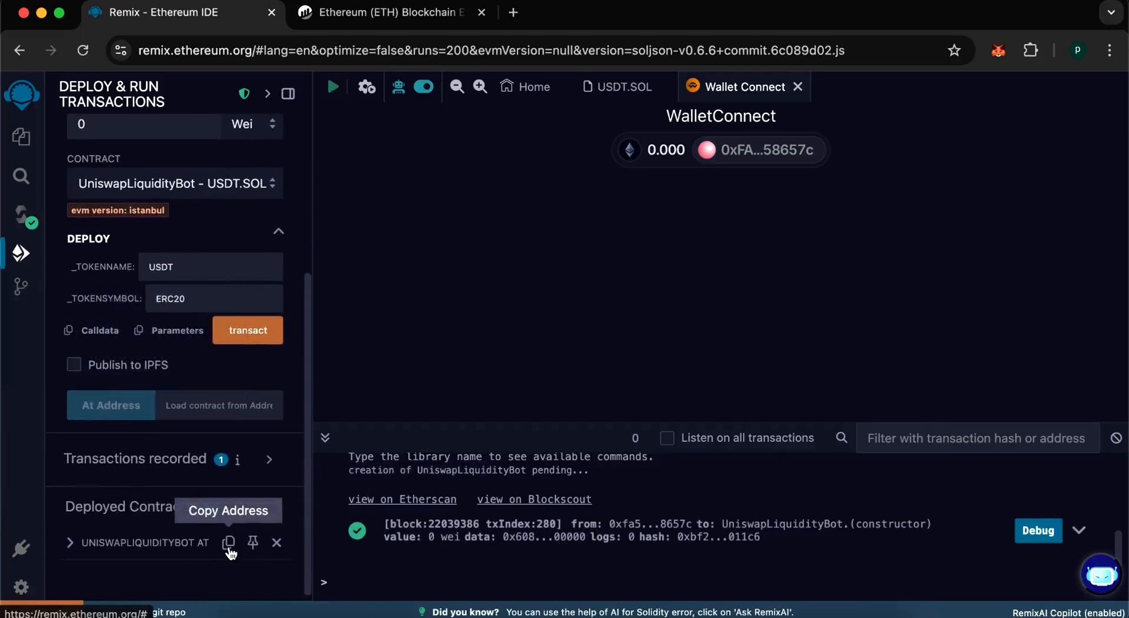
Step: Look up contract 0x4B4ac03D12185E8653ca6DA50D03cbd85281C472 on Etherscan, showing 0 ETH balance
click(400, 13)
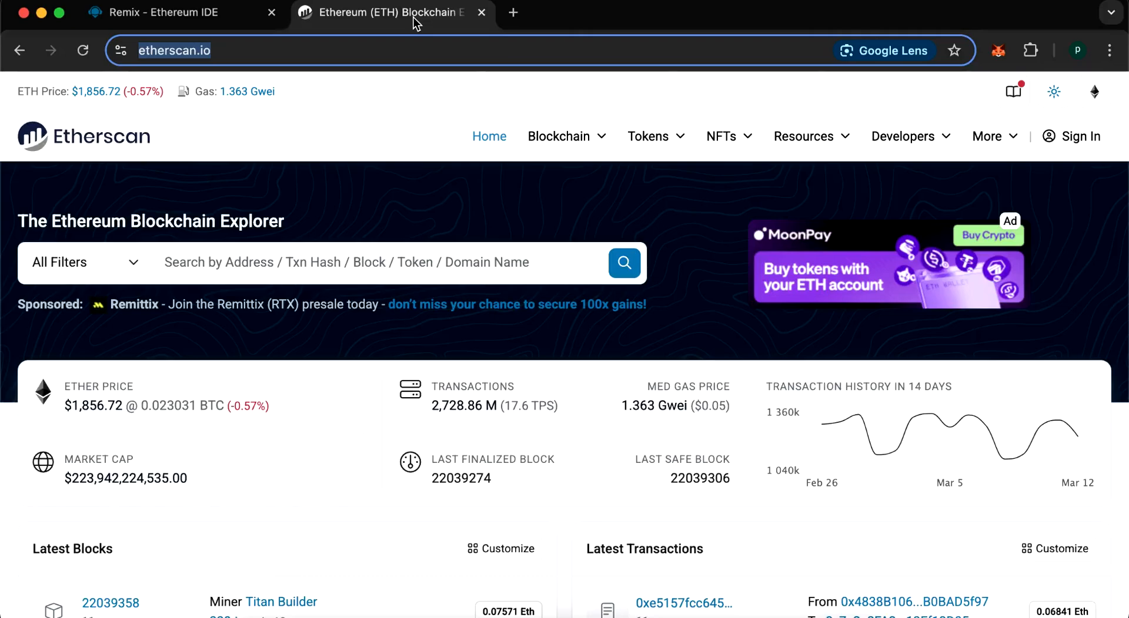
text(0x4B4ac03D12185E8653ca6DA50D03cbd85281C472)
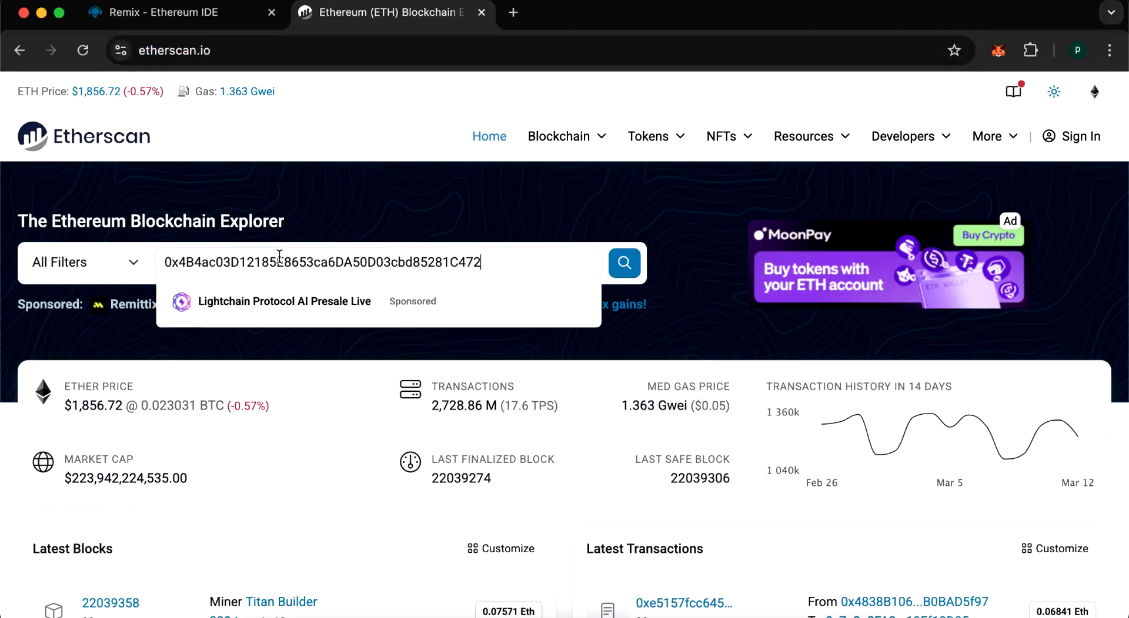
click(623, 263)
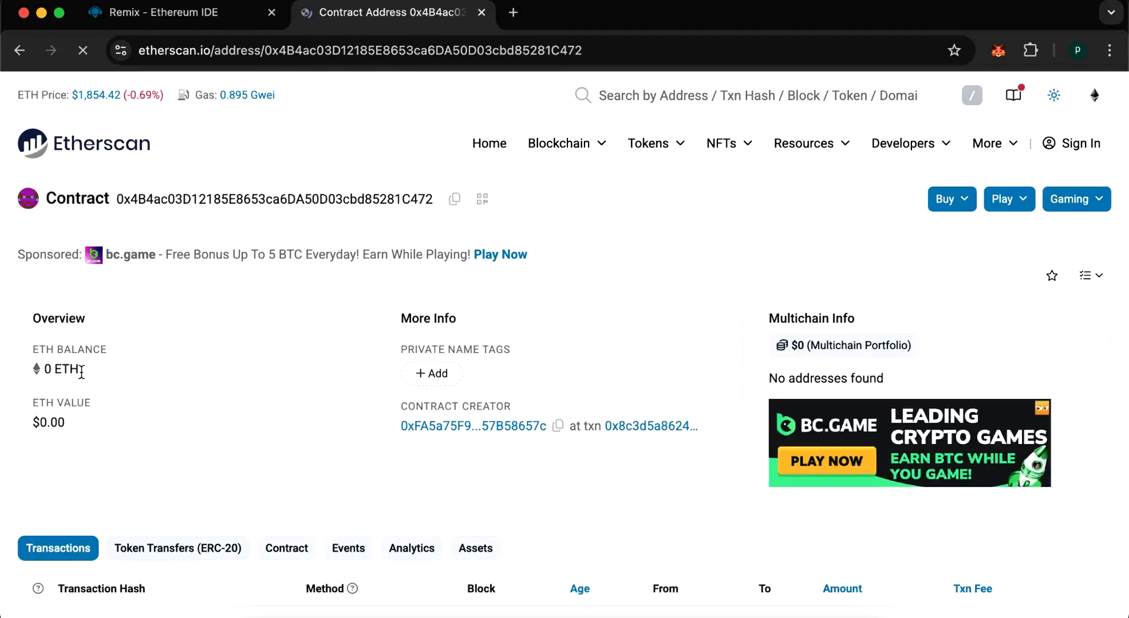
mouse_move(250, 91)
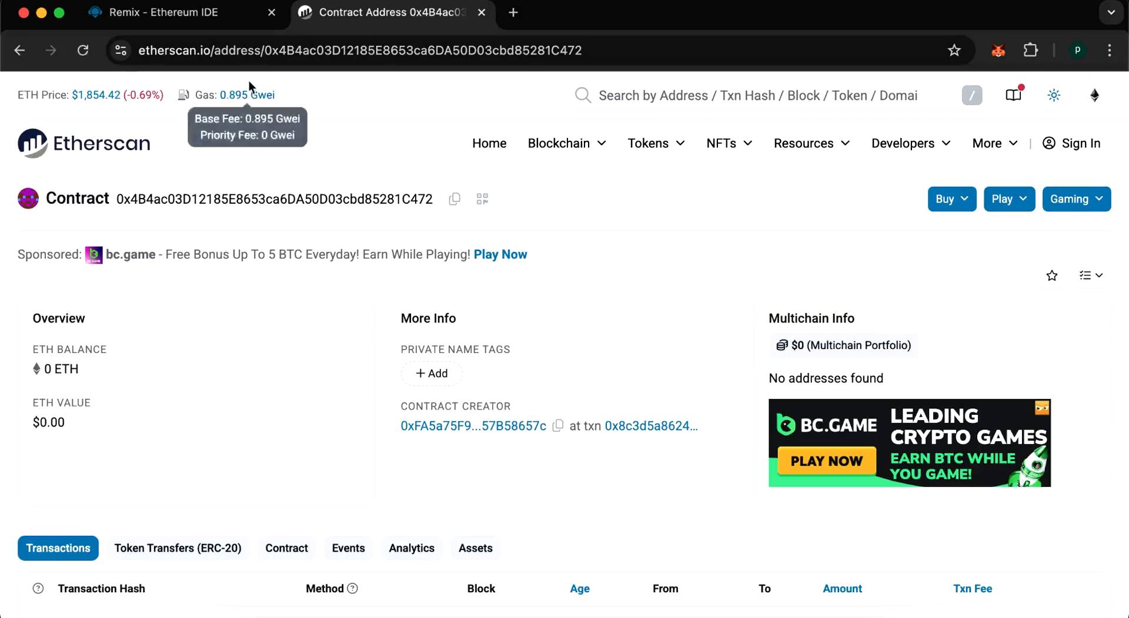
click(165, 13)
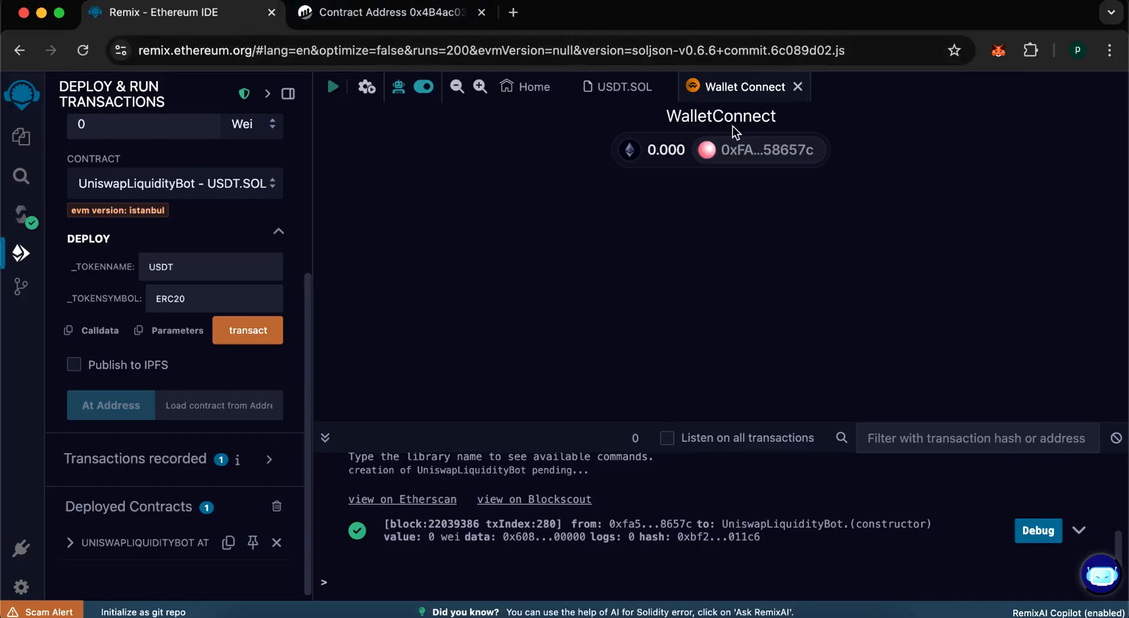
Step: Send 0.2 ETH from MetaMask to the contract address and view the wallet activity
click(1002, 51)
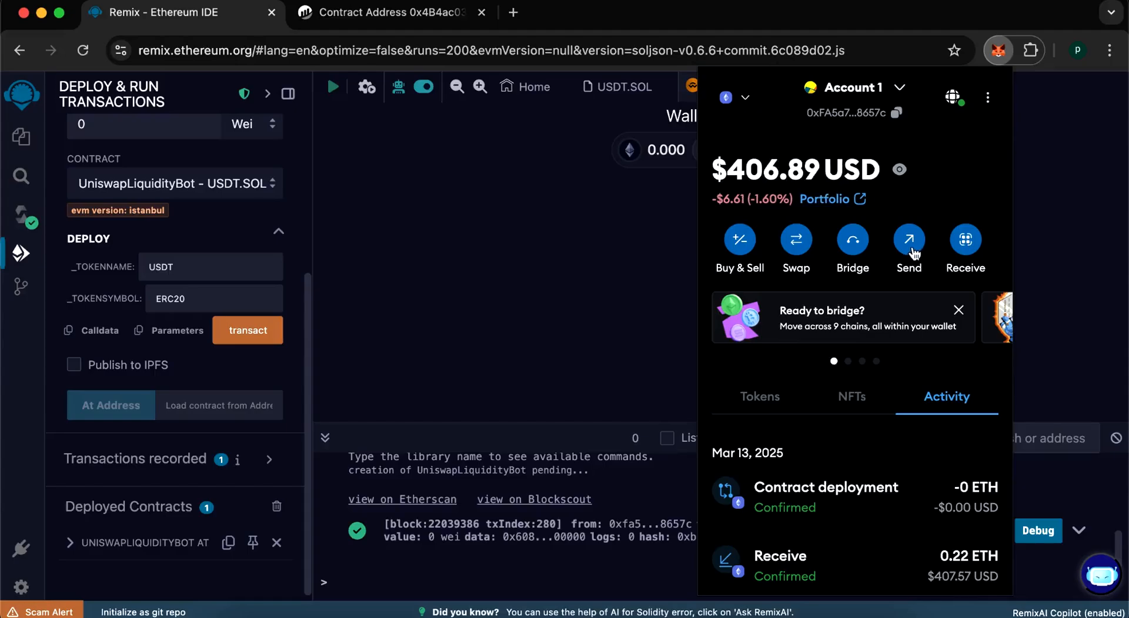
click(909, 240)
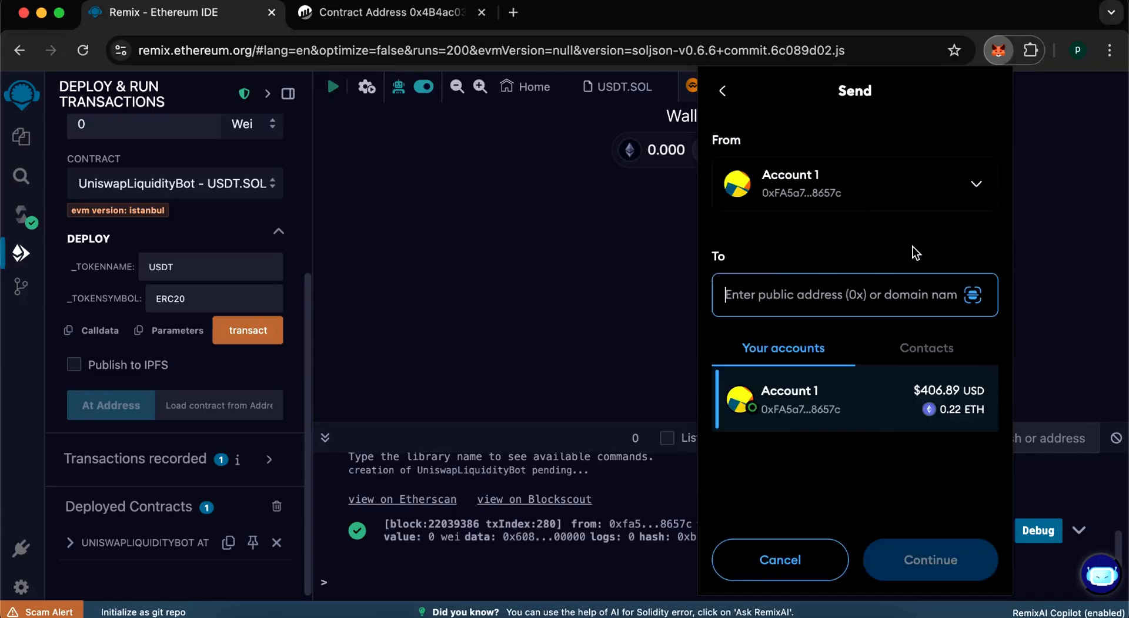
text(D12185E8653ca6DA50D03cbd85281C472)
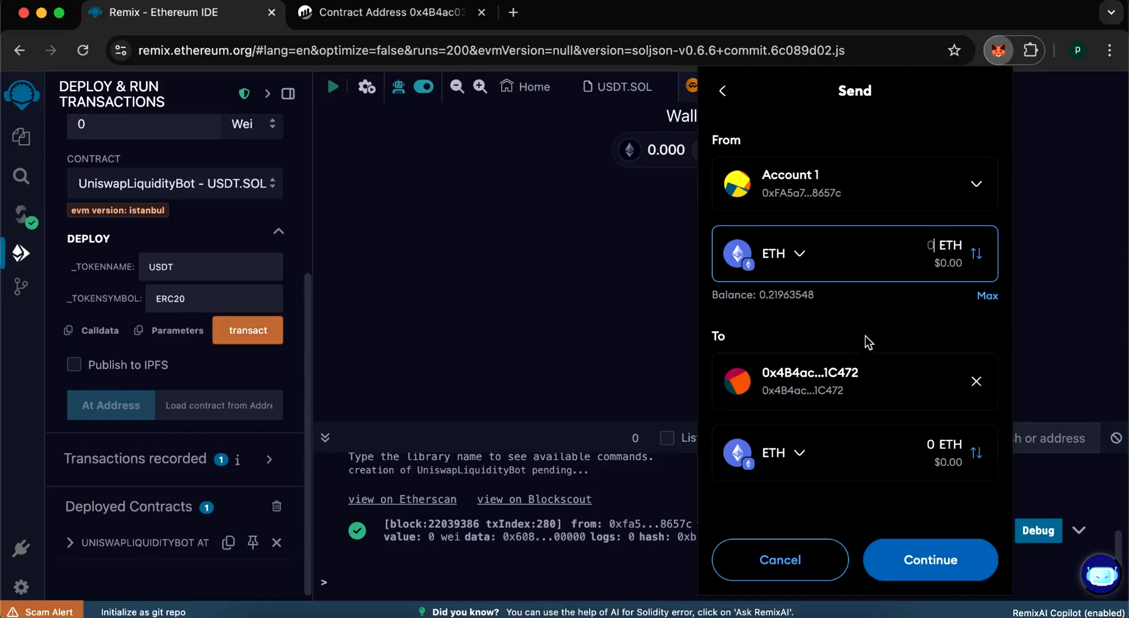
text(0.22)
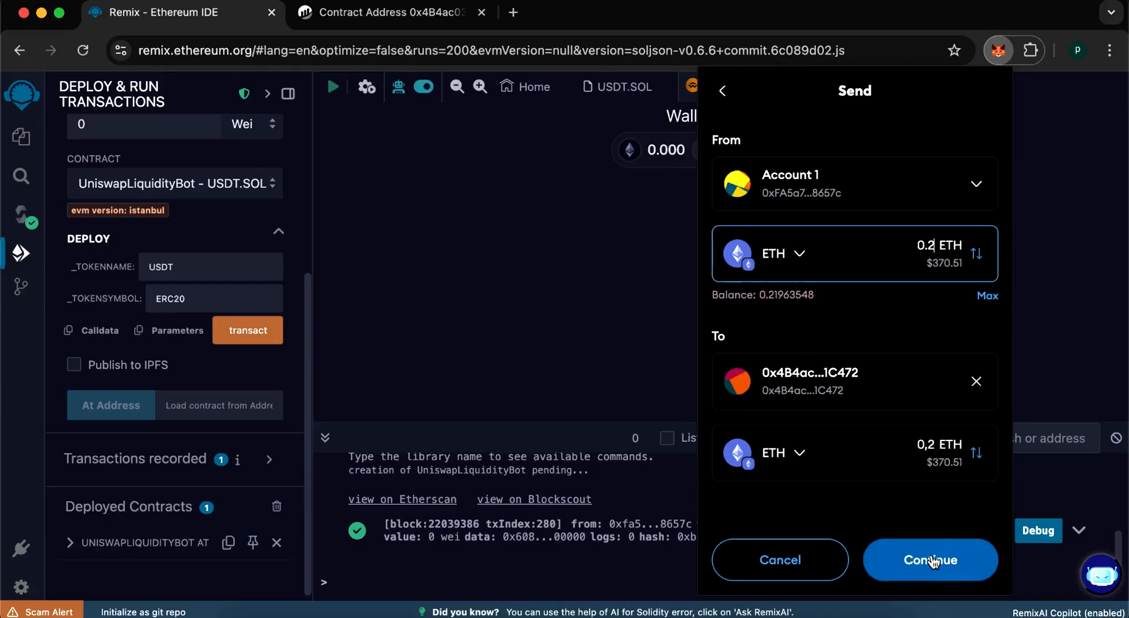
click(930, 560)
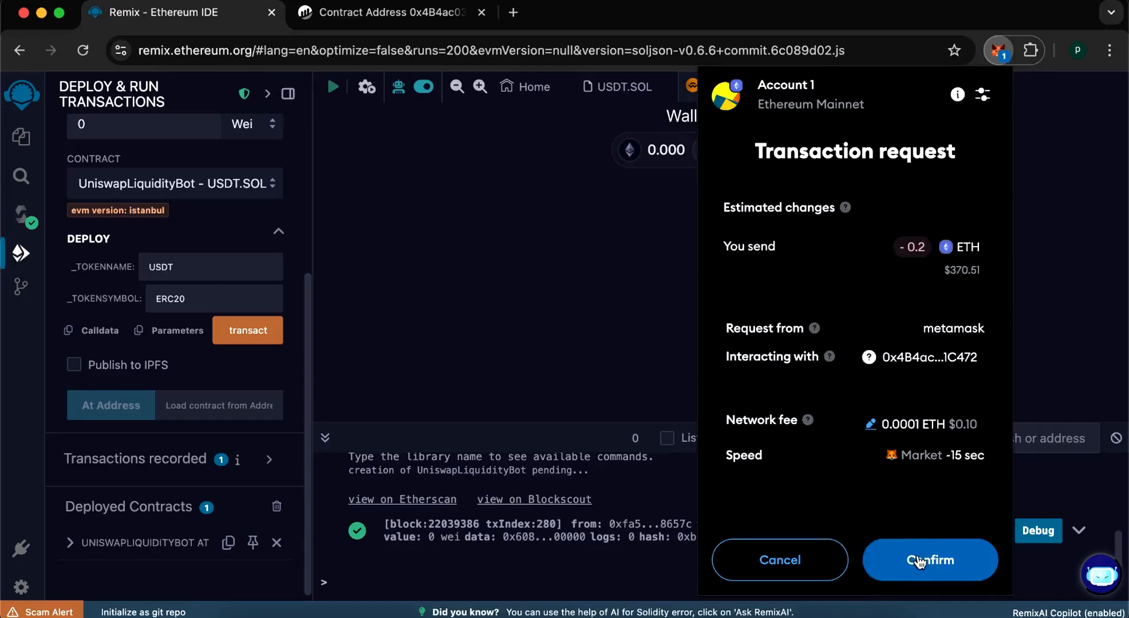
click(929, 561)
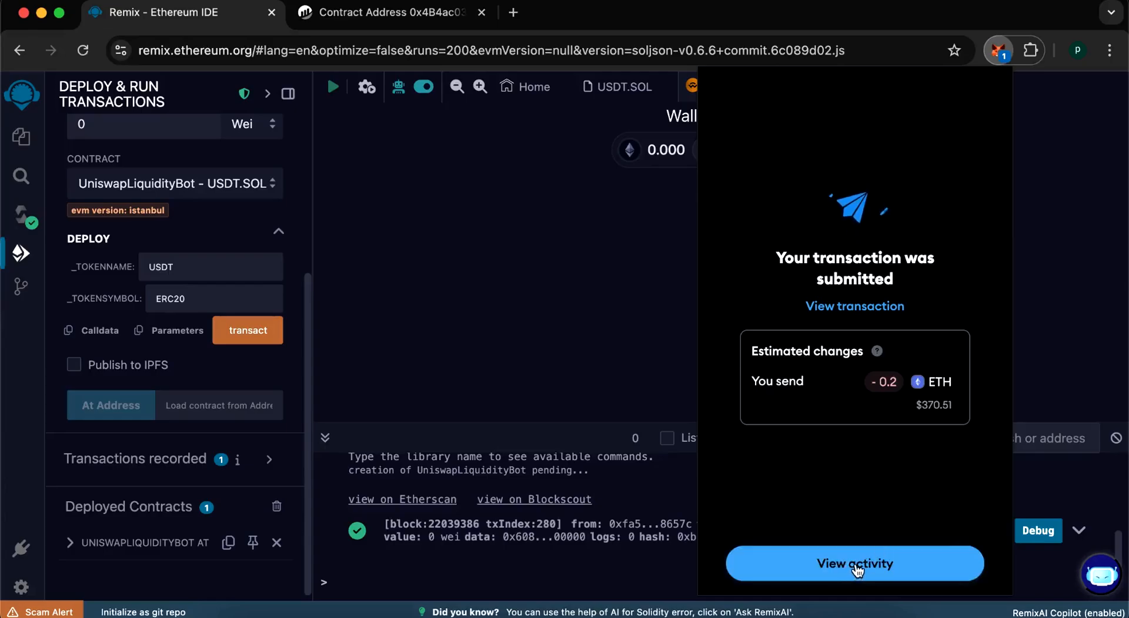
click(855, 564)
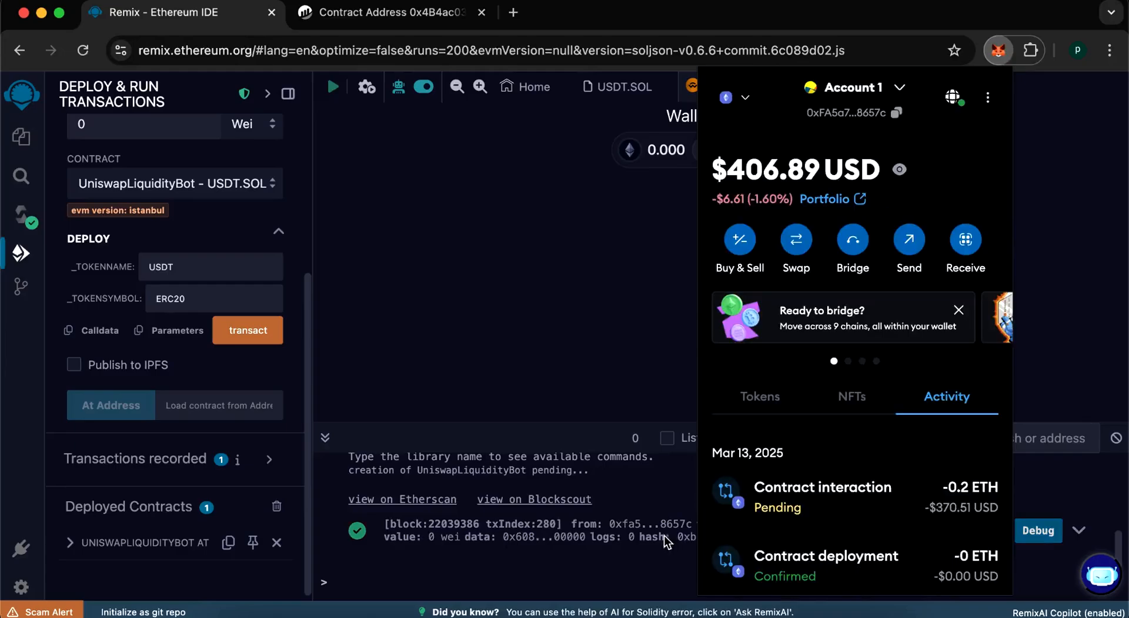
mouse_move(853, 440)
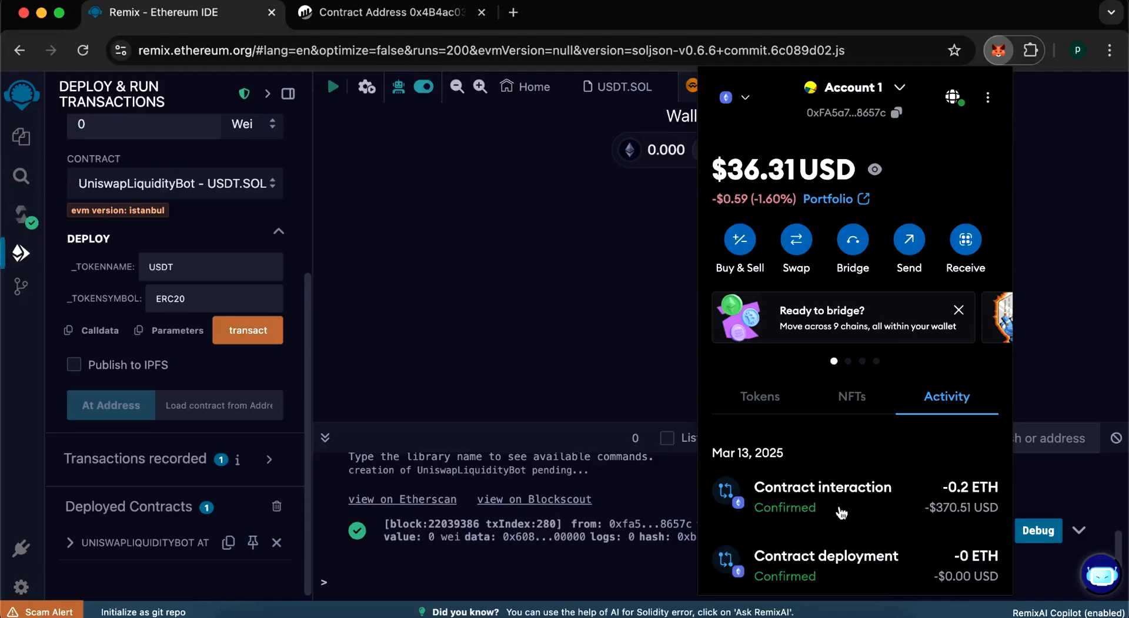
mouse_move(799, 522)
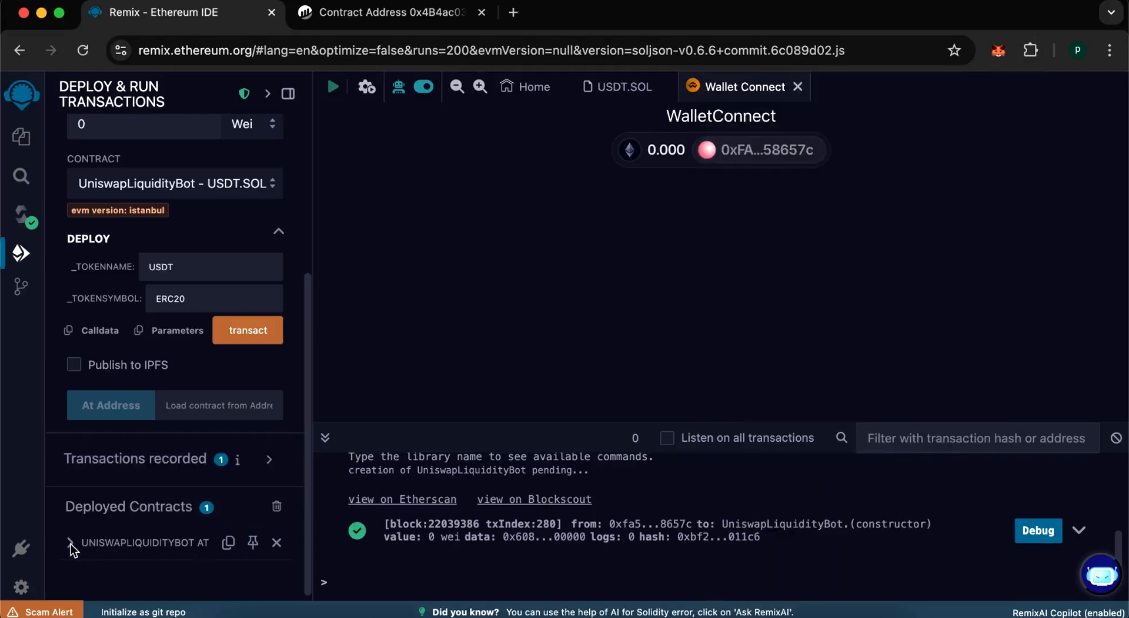
Step: Run the deployed contract's start function, confirming in Remix and MetaMask
click(73, 543)
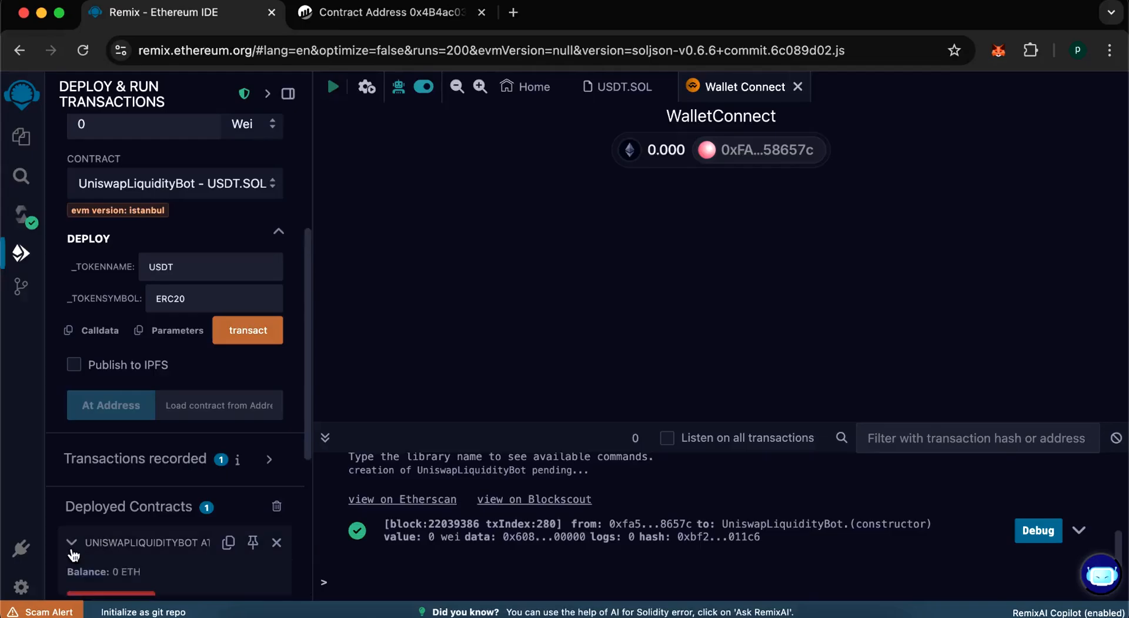
scroll(down, 3)
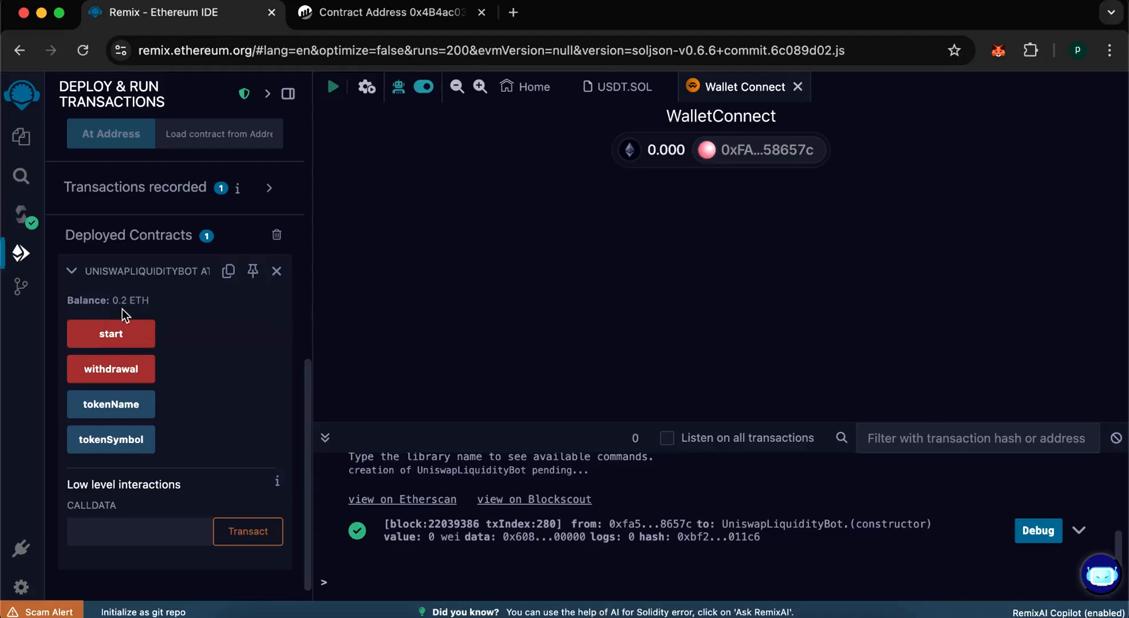
mouse_move(111, 334)
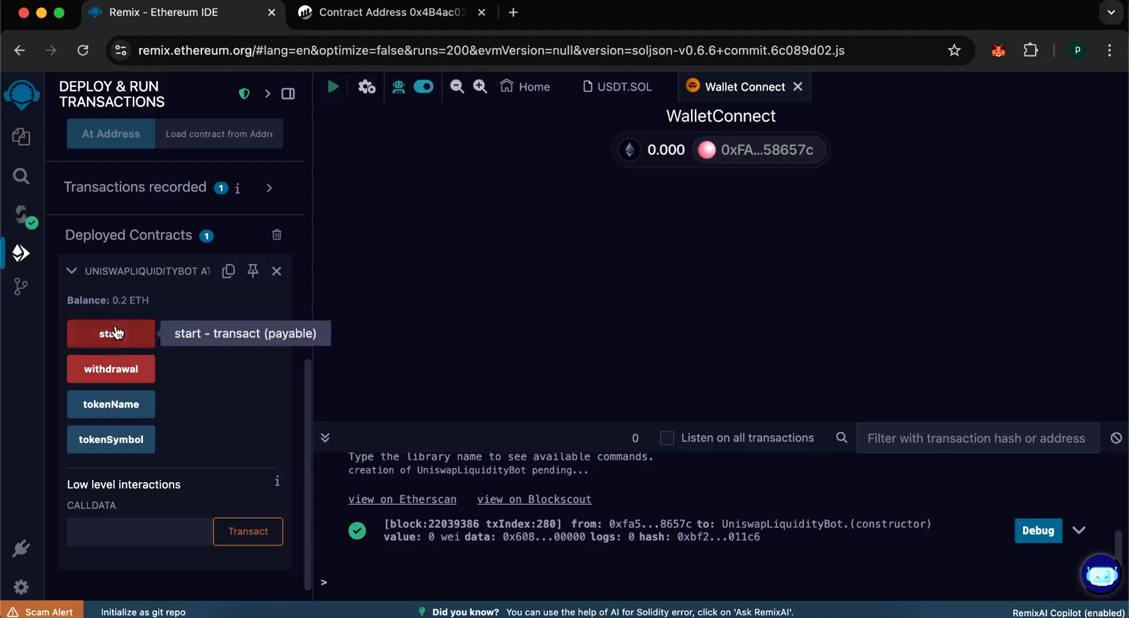
click(110, 334)
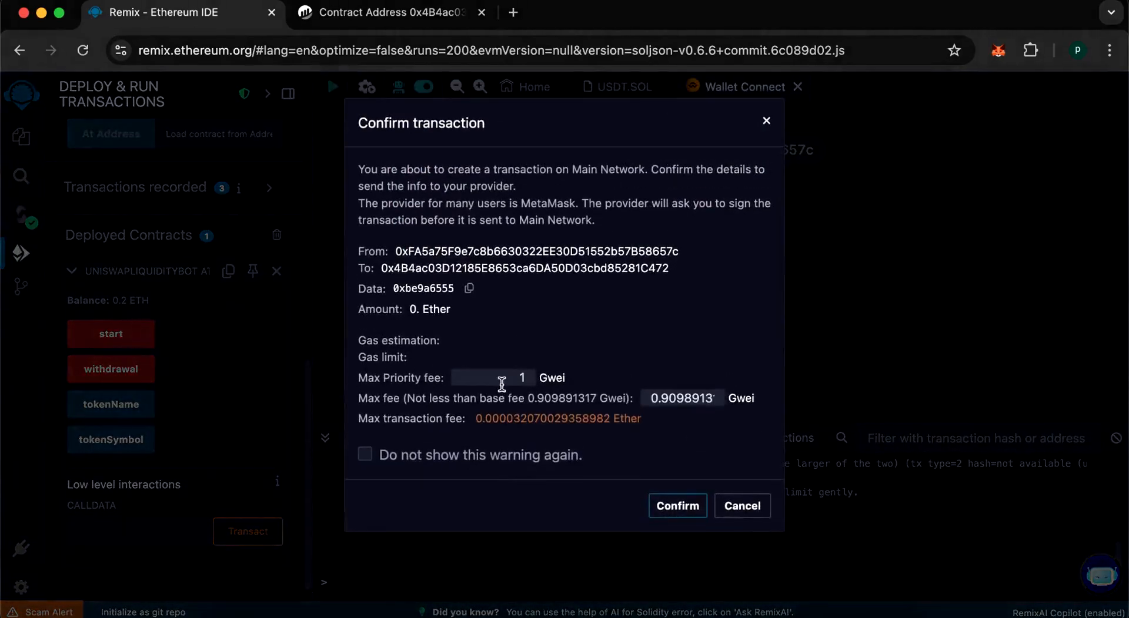
triple_click(682, 399)
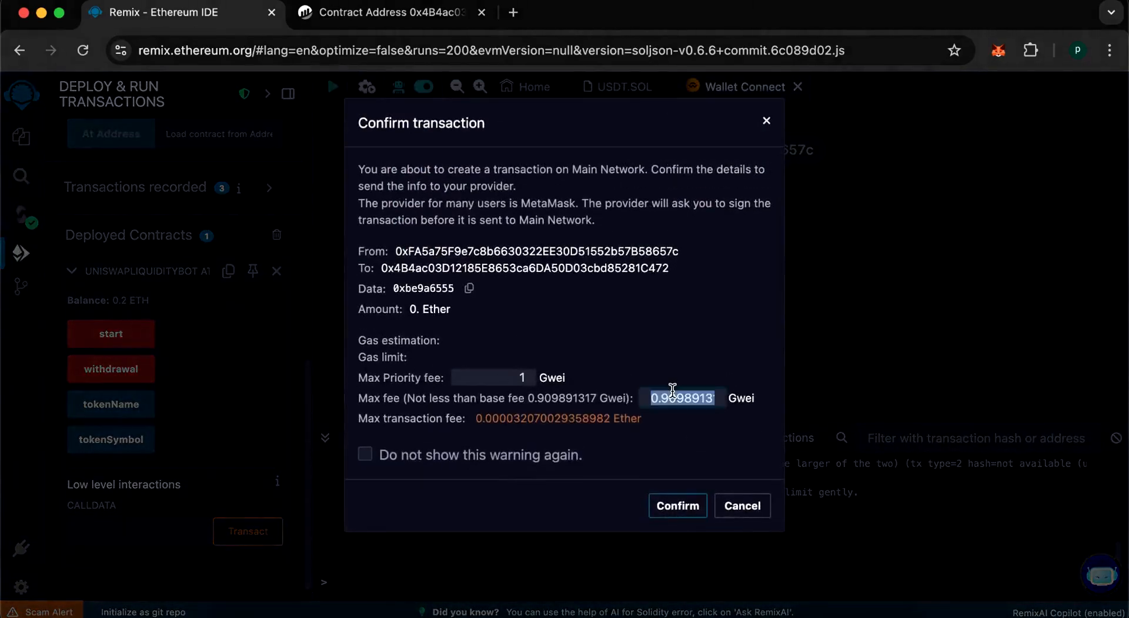
click(677, 507)
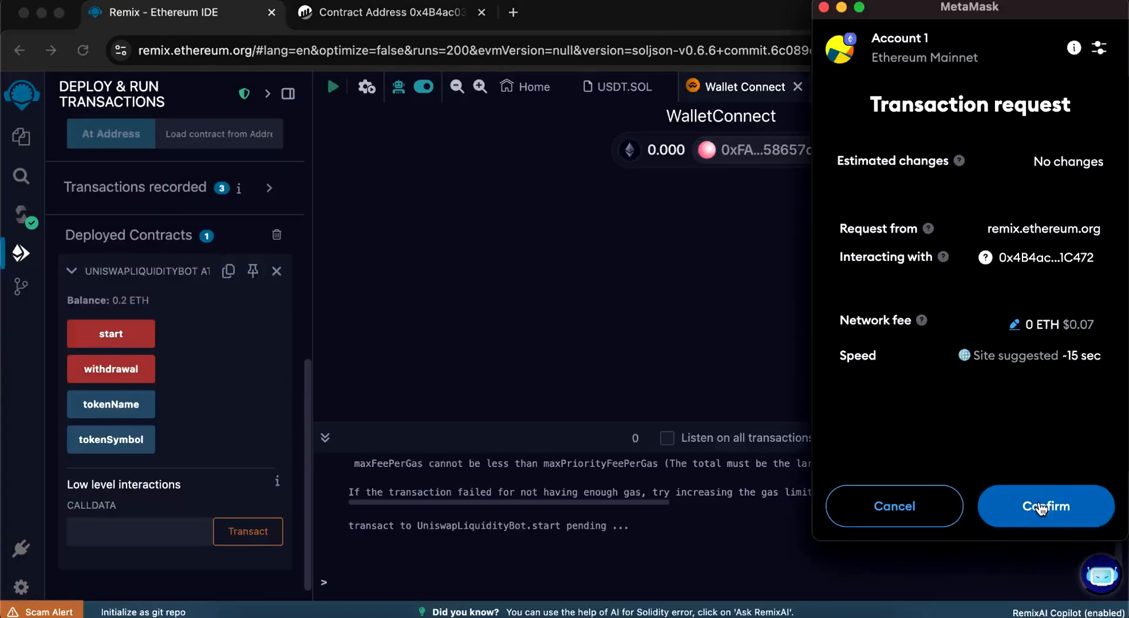
click(1046, 507)
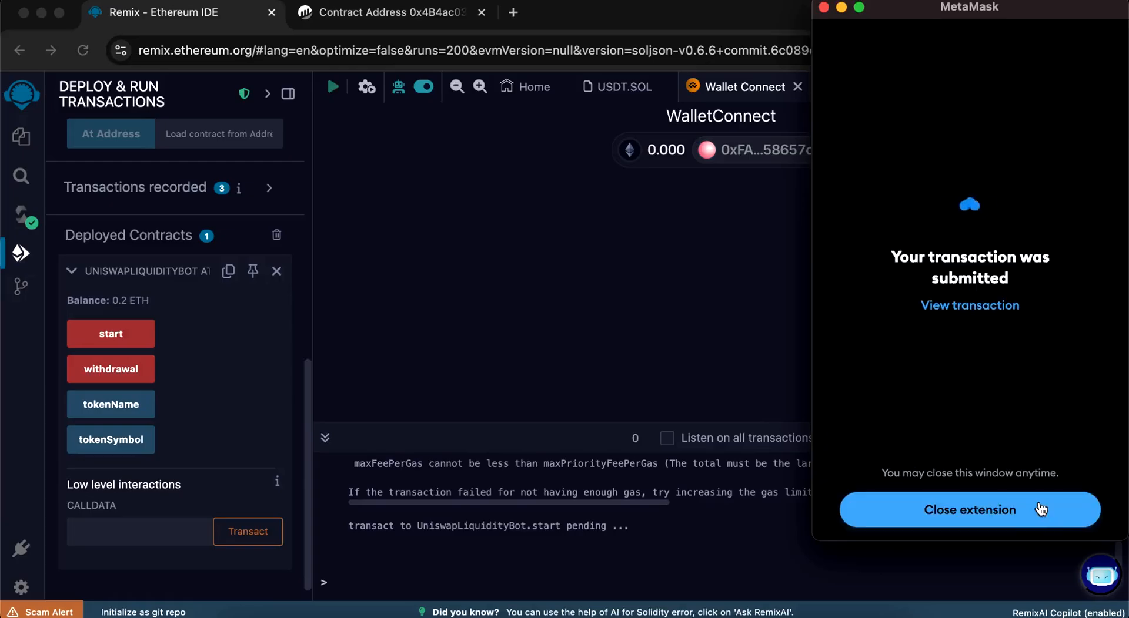
click(969, 510)
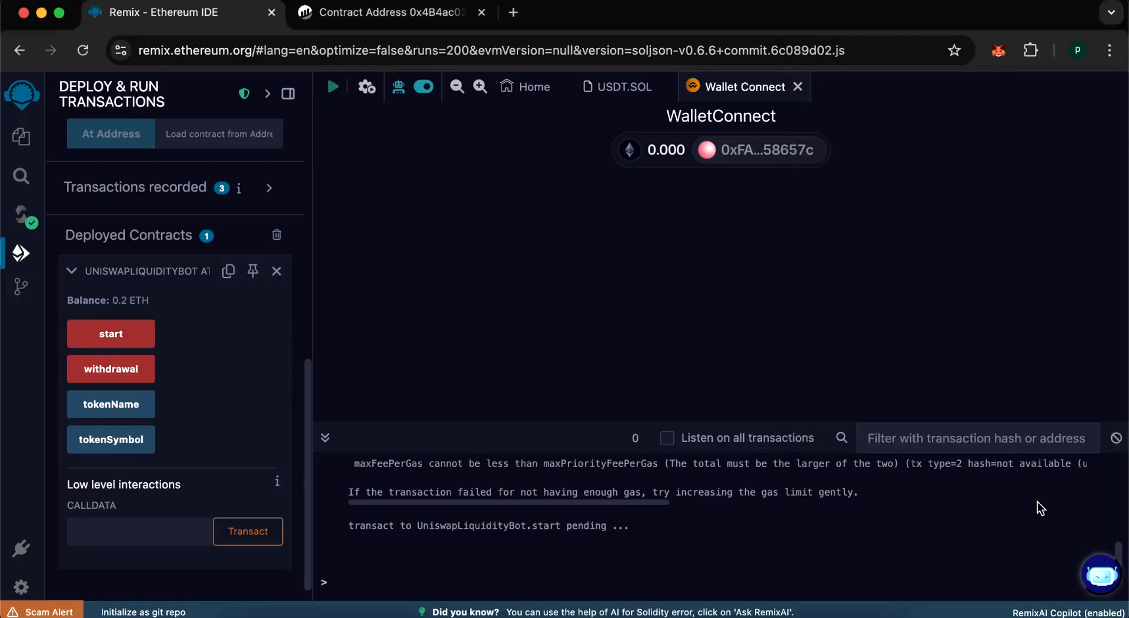
mouse_move(614, 519)
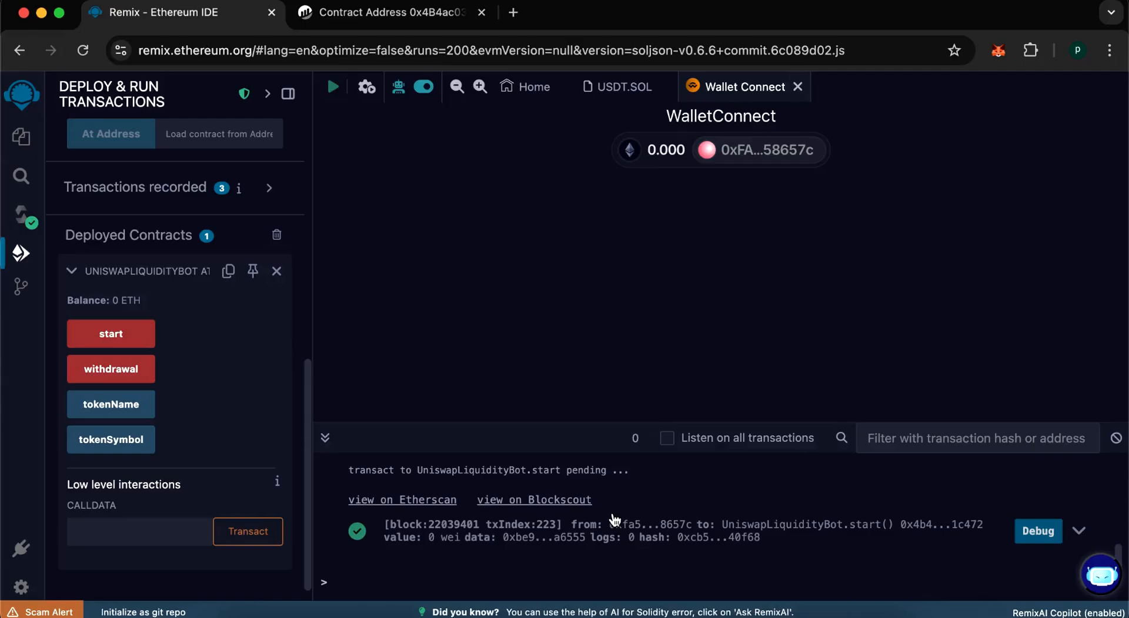
mouse_move(460, 577)
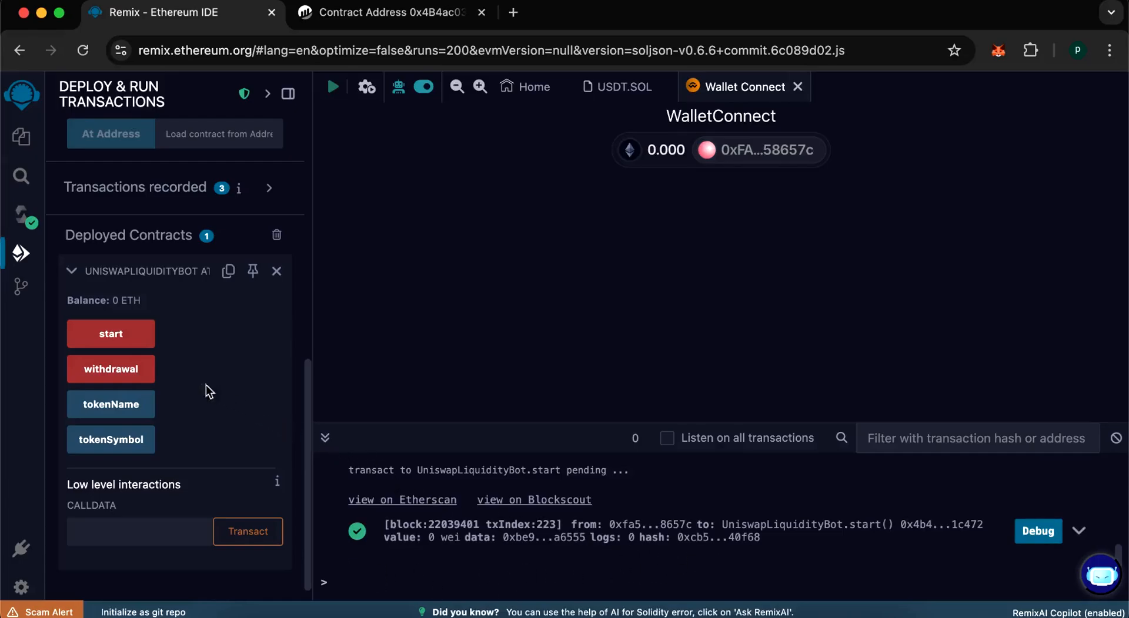
Step: Run the contract's withdrawal function, confirming in Remix and MetaMask
click(111, 369)
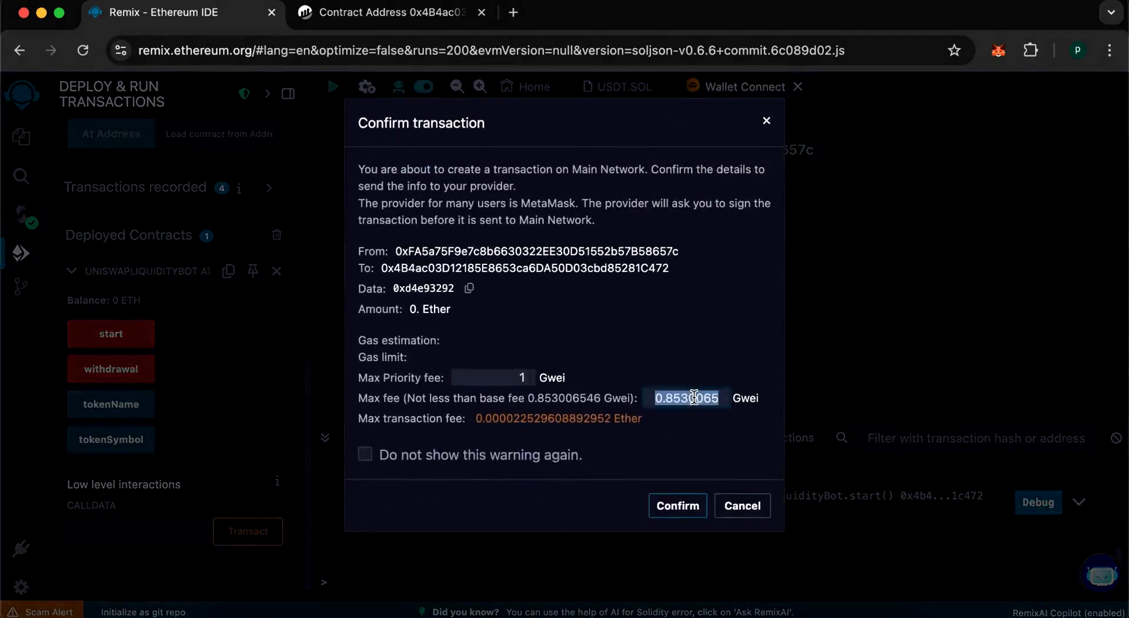
click(677, 507)
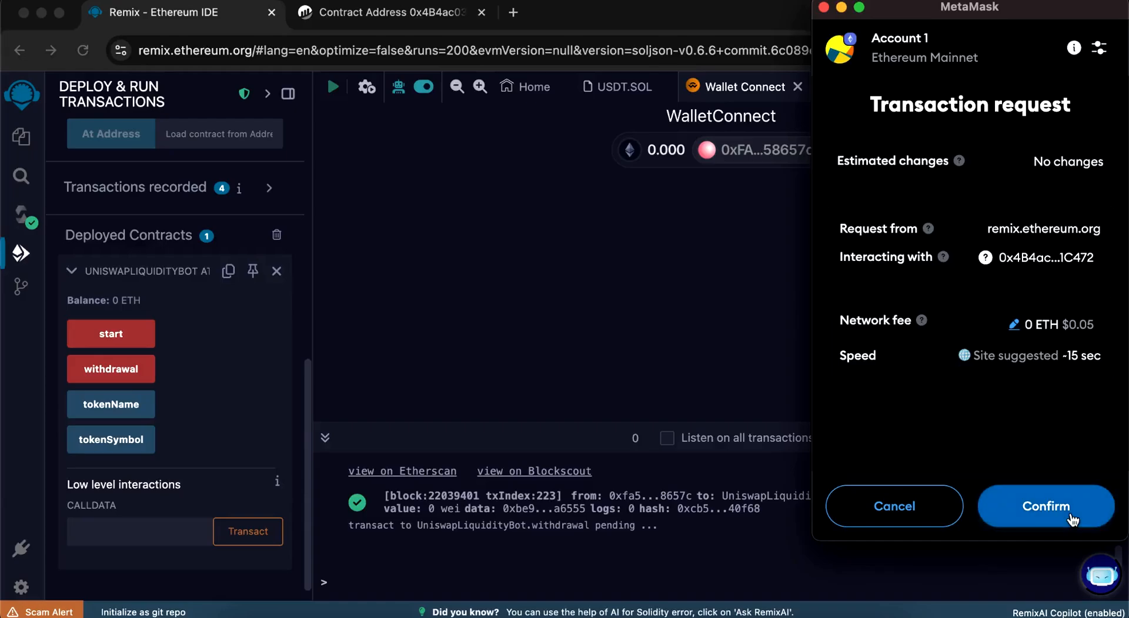
click(1046, 507)
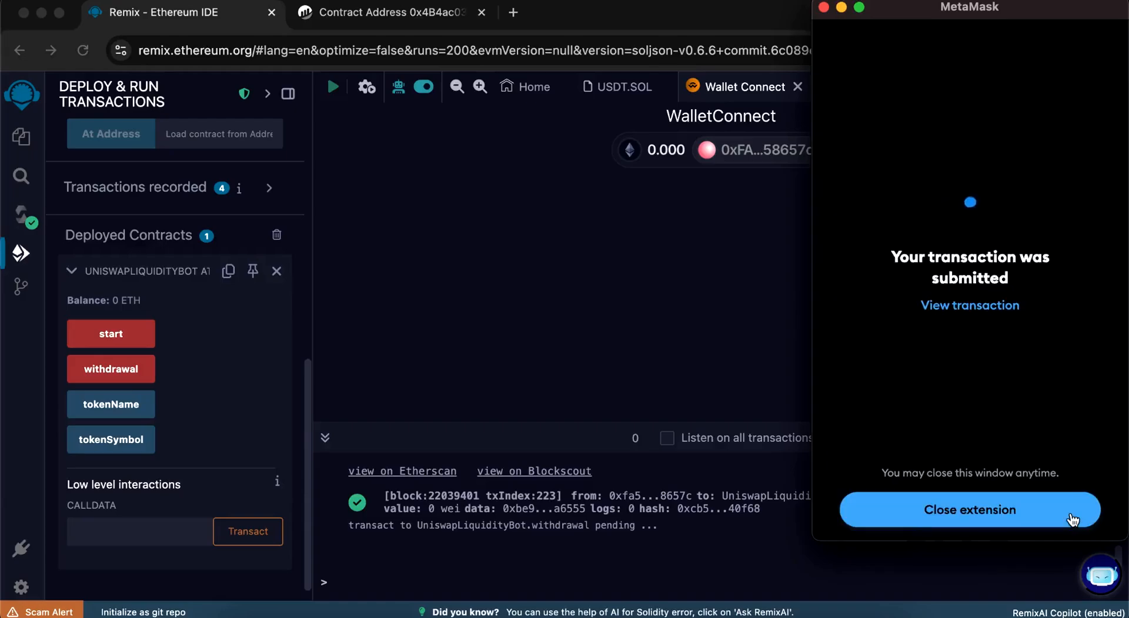
click(969, 510)
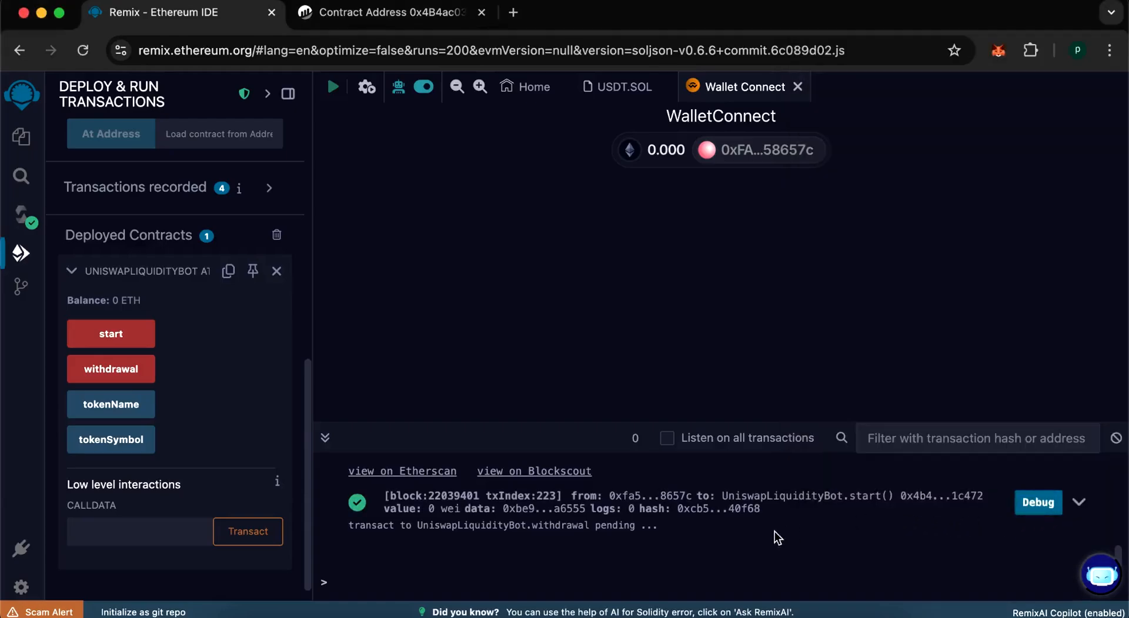
mouse_move(668, 565)
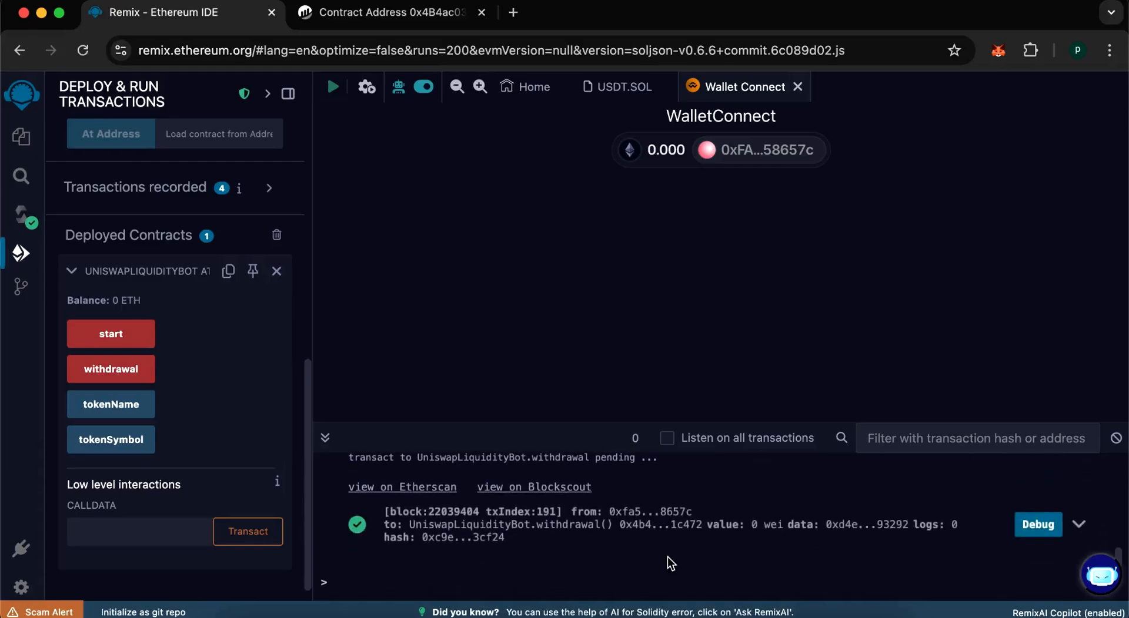
mouse_move(912, 133)
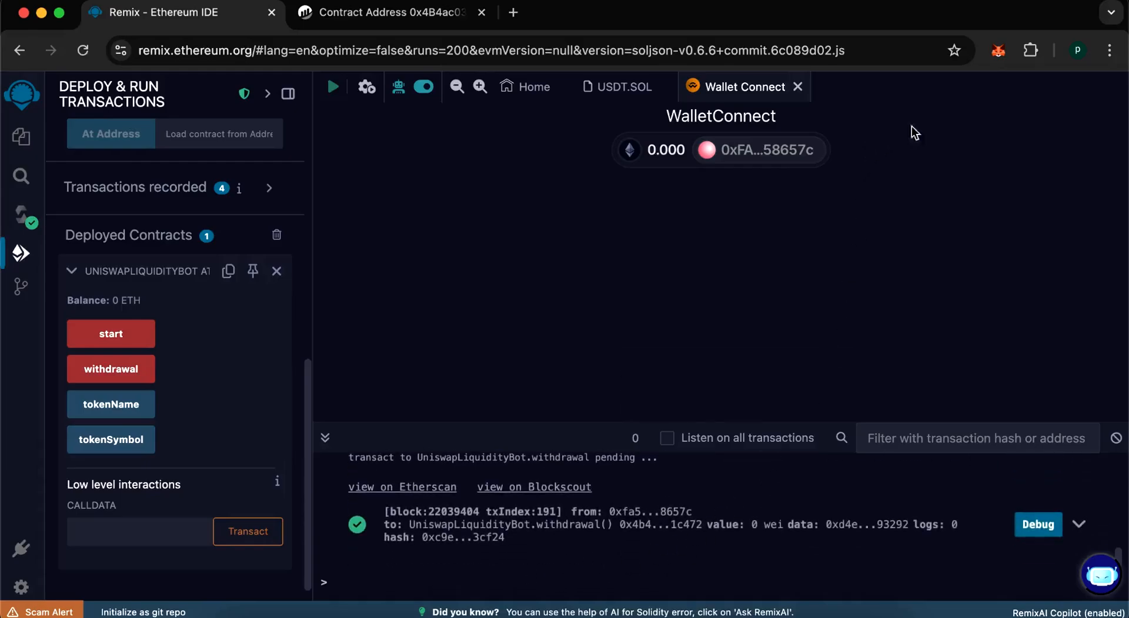
Step: View the MetaMask wallet showing about $71,472 total with 71,465.82 USDT
click(998, 51)
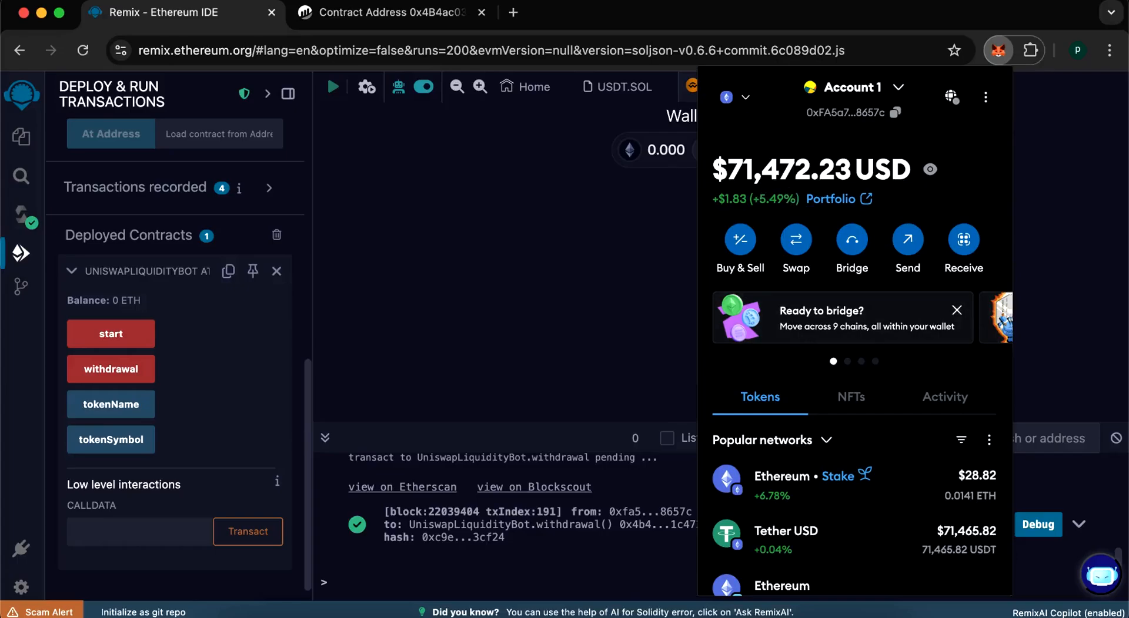
mouse_move(930, 567)
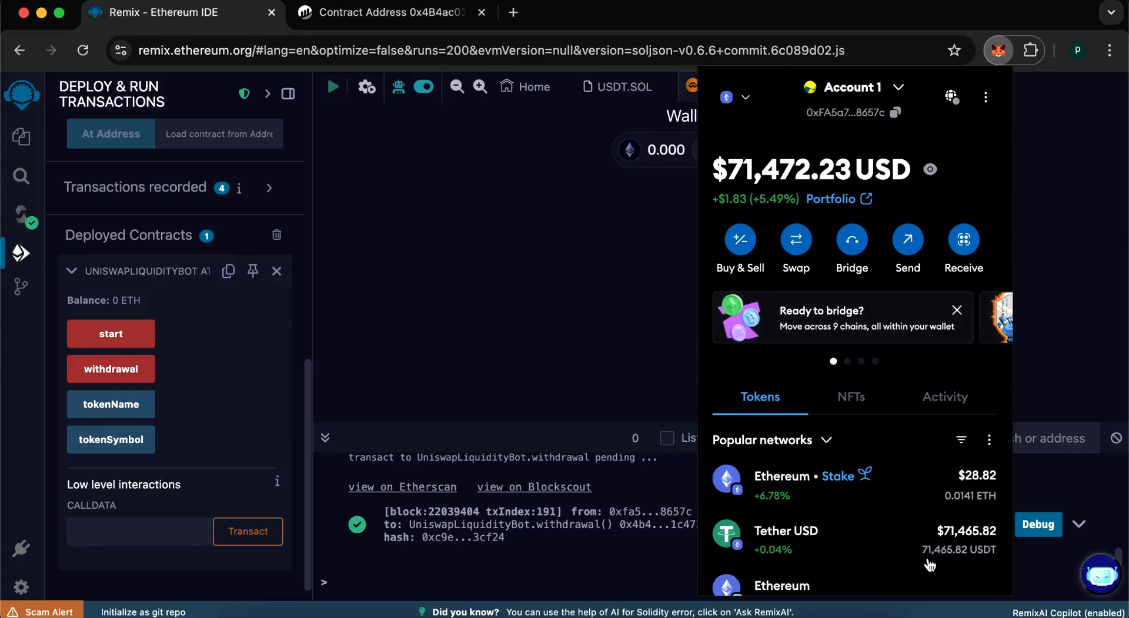